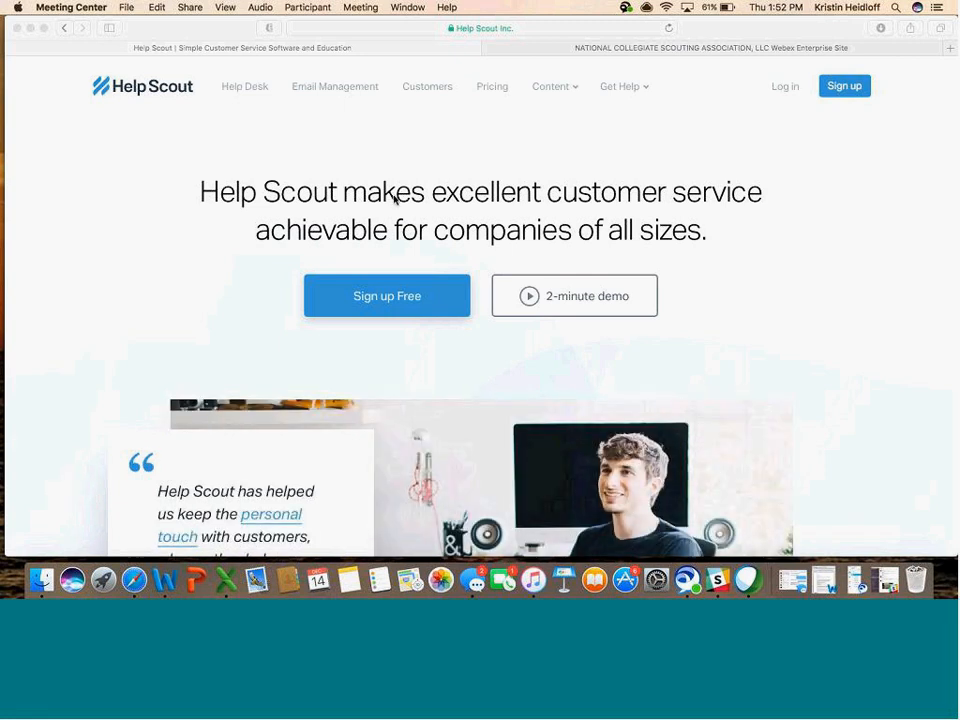
pyautogui.moveTo(762, 64)
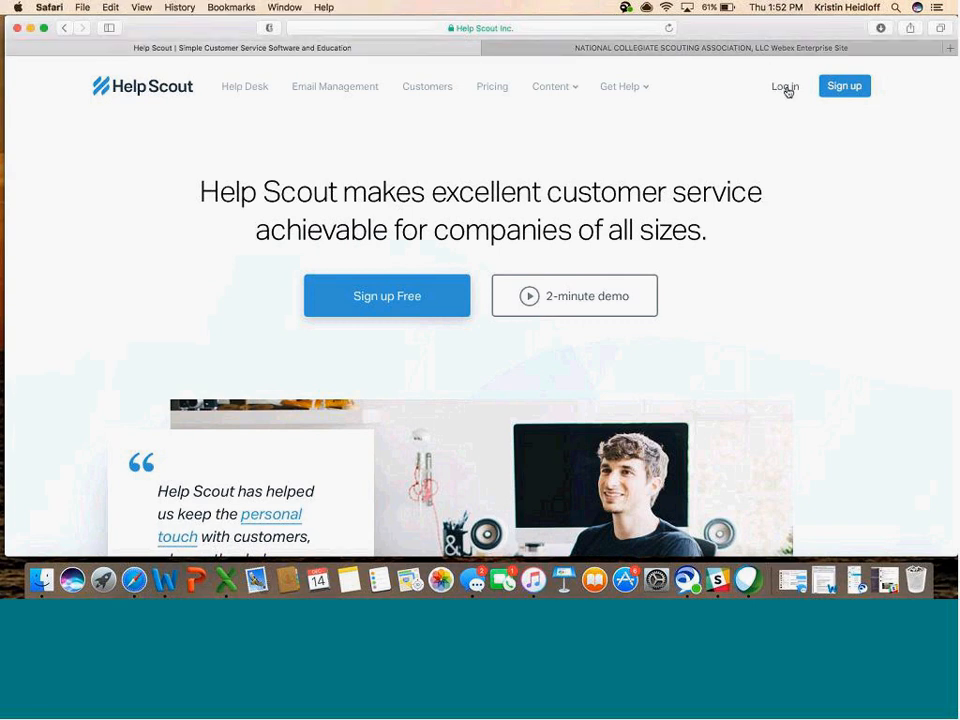
# Go from the Help Scout homepage to the account sign-in page
pyautogui.click(784, 86)
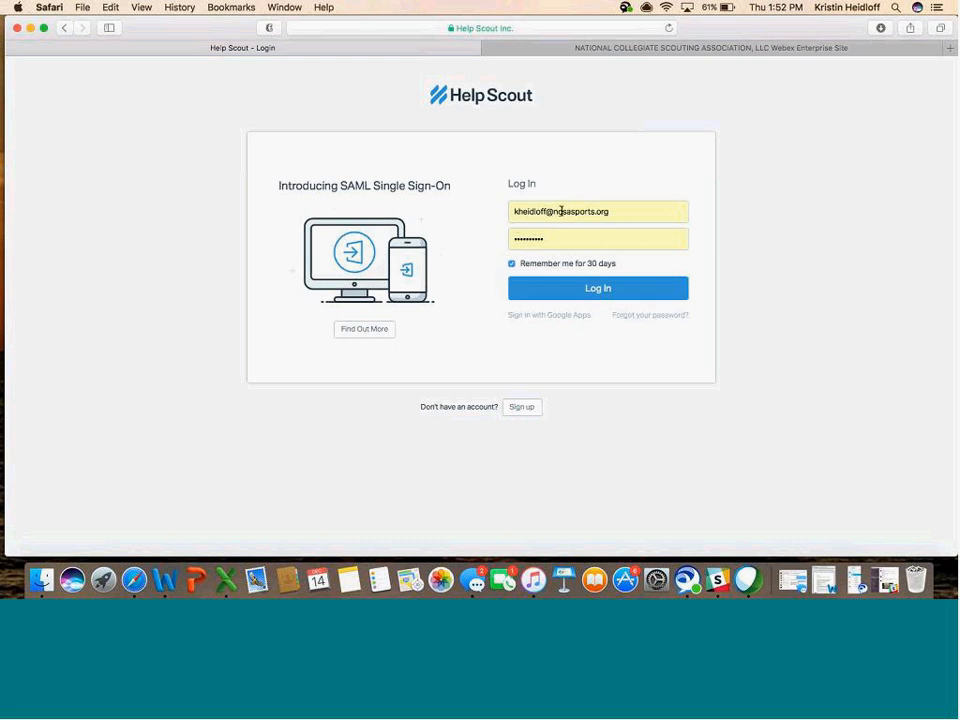
# Sign in with the entered credentials to reach the NCSA Dashboard
pyautogui.click(596, 288)
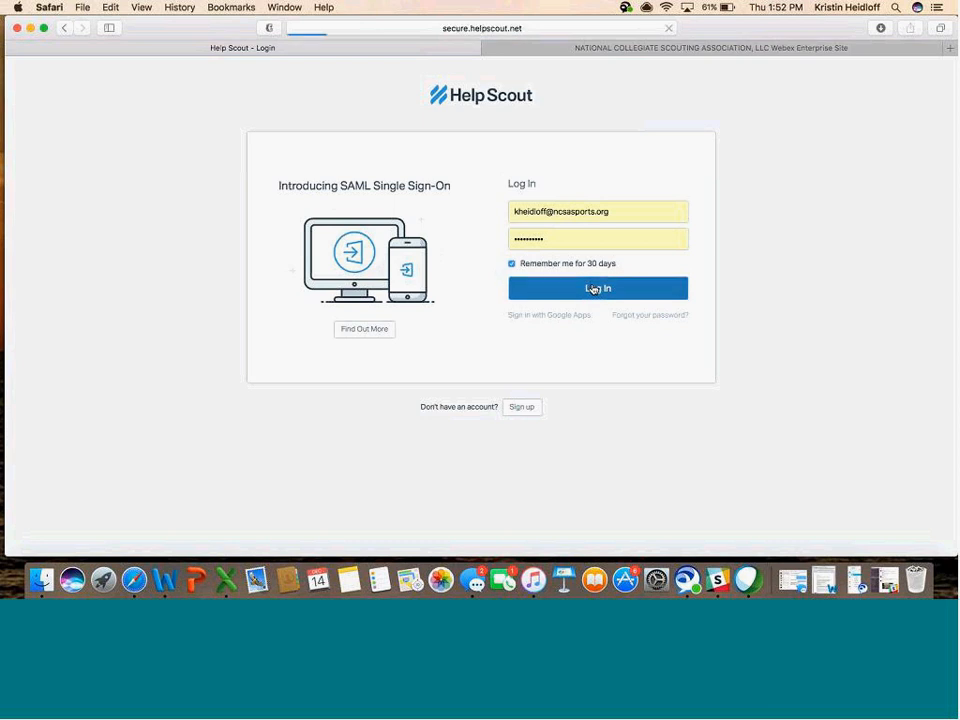
pyautogui.click(596, 288)
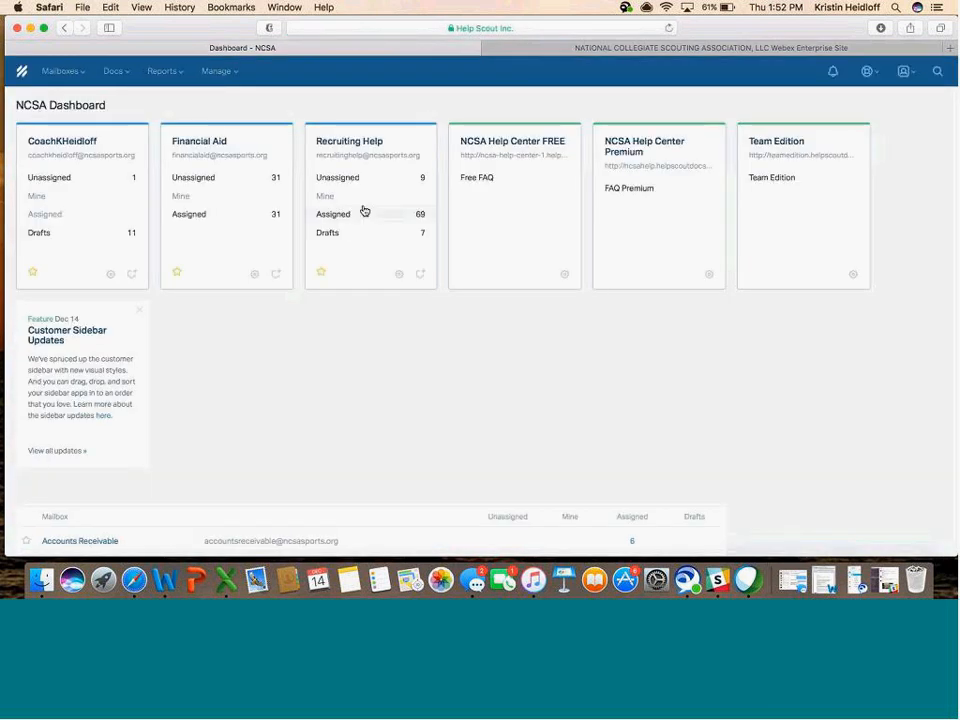
pyautogui.moveTo(322, 288)
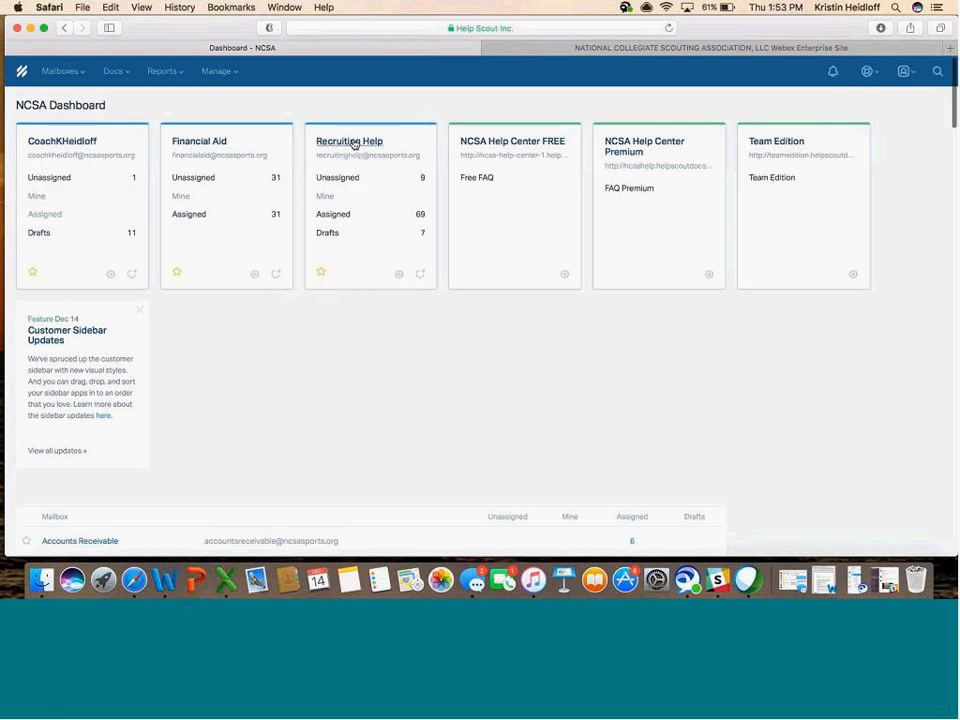
pyautogui.moveTo(238, 152)
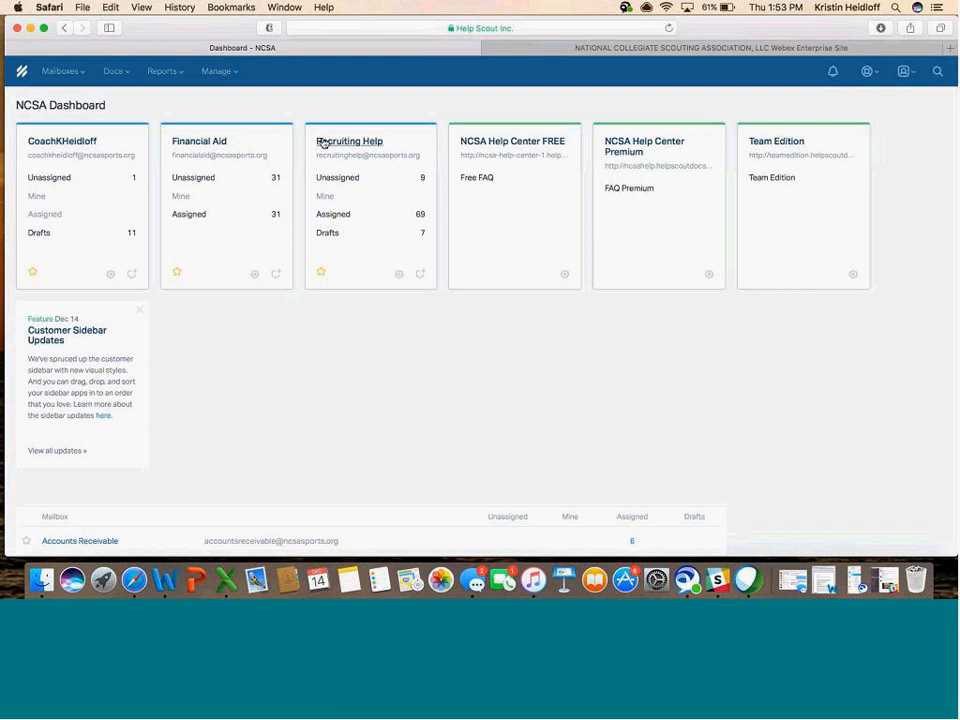
# Enter the Recruiting Help mailbox and view its empty Mine folder
pyautogui.click(348, 140)
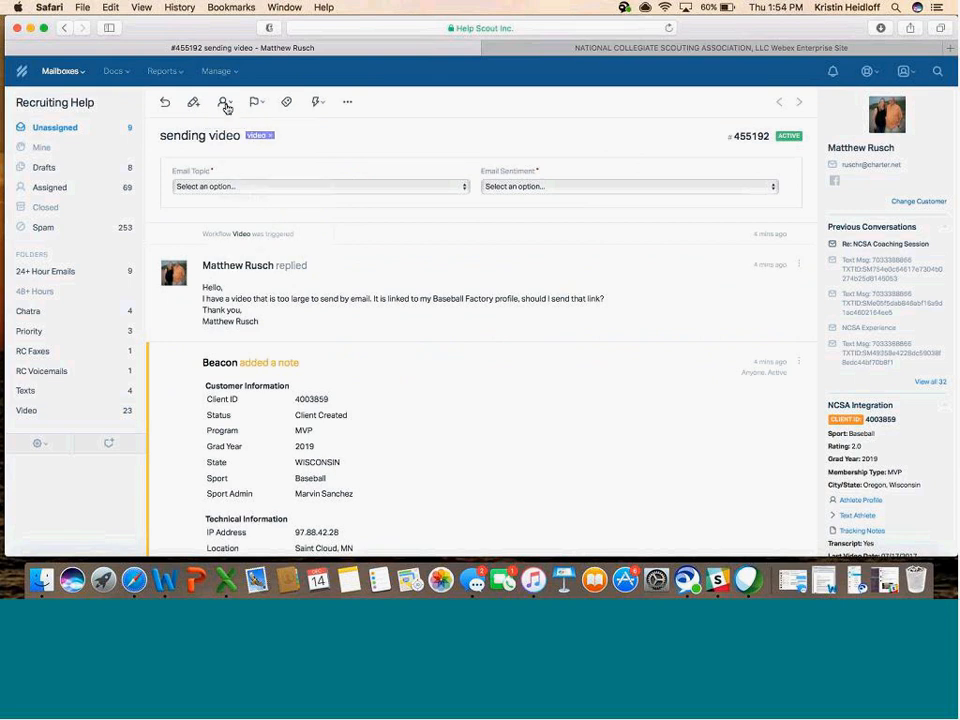
pyautogui.click(224, 102)
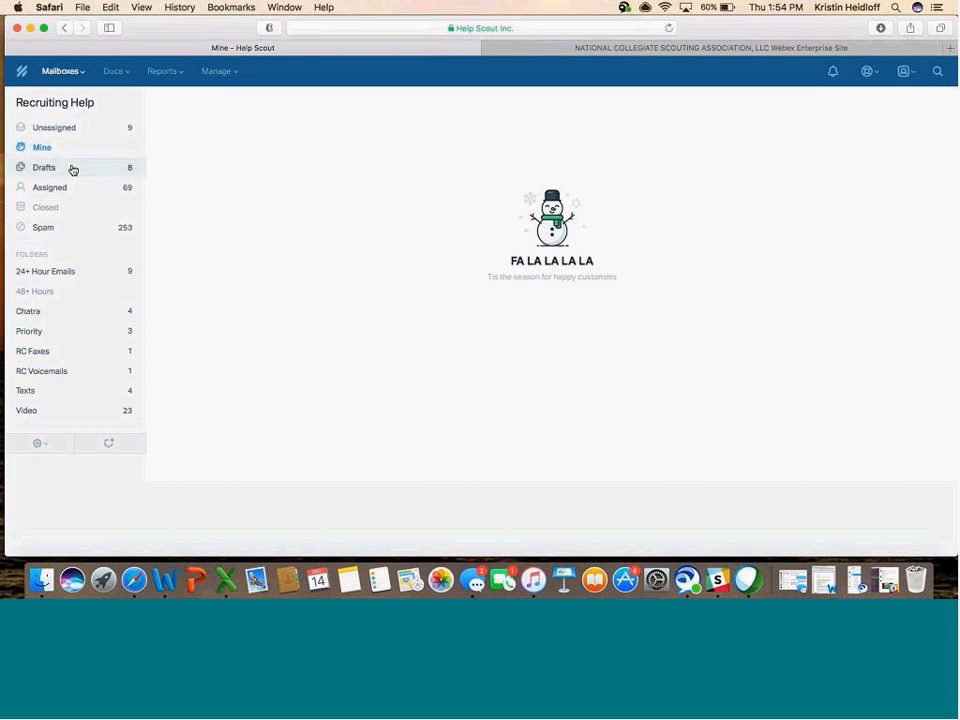
# Show the Assigned folder's 69 conversations and look through their assignees and ticket numbers
pyautogui.click(50, 188)
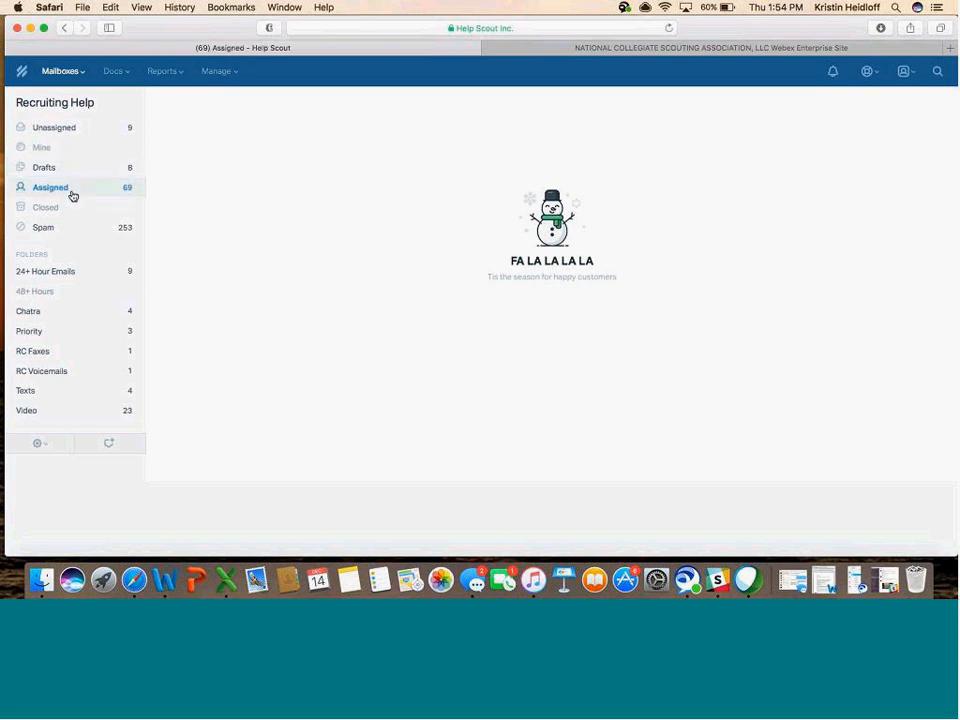
pyautogui.click(50, 188)
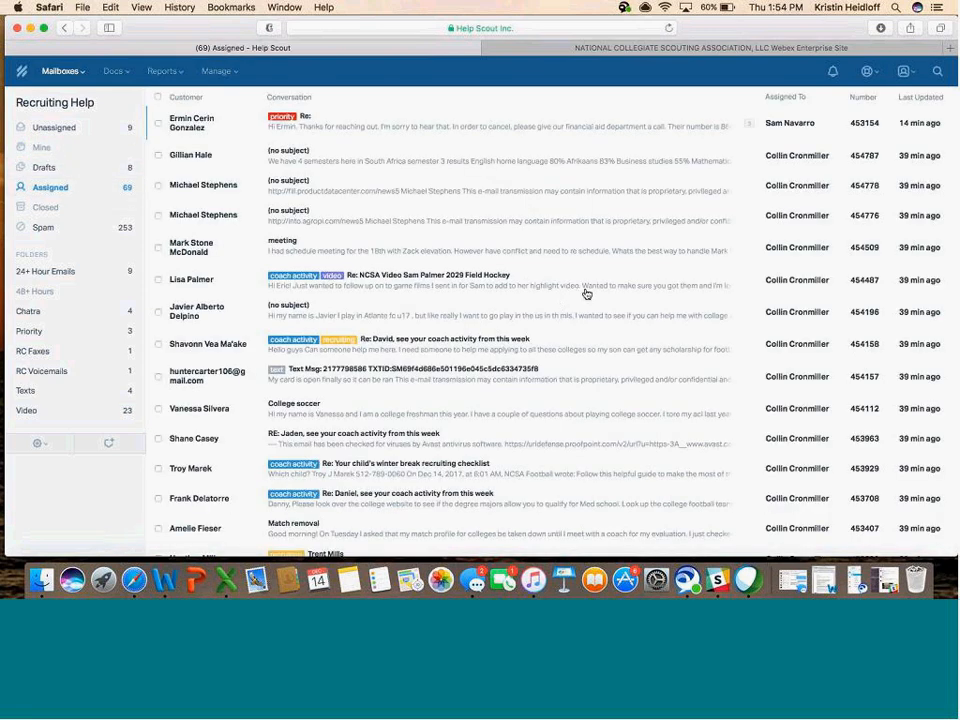
pyautogui.moveTo(564, 278)
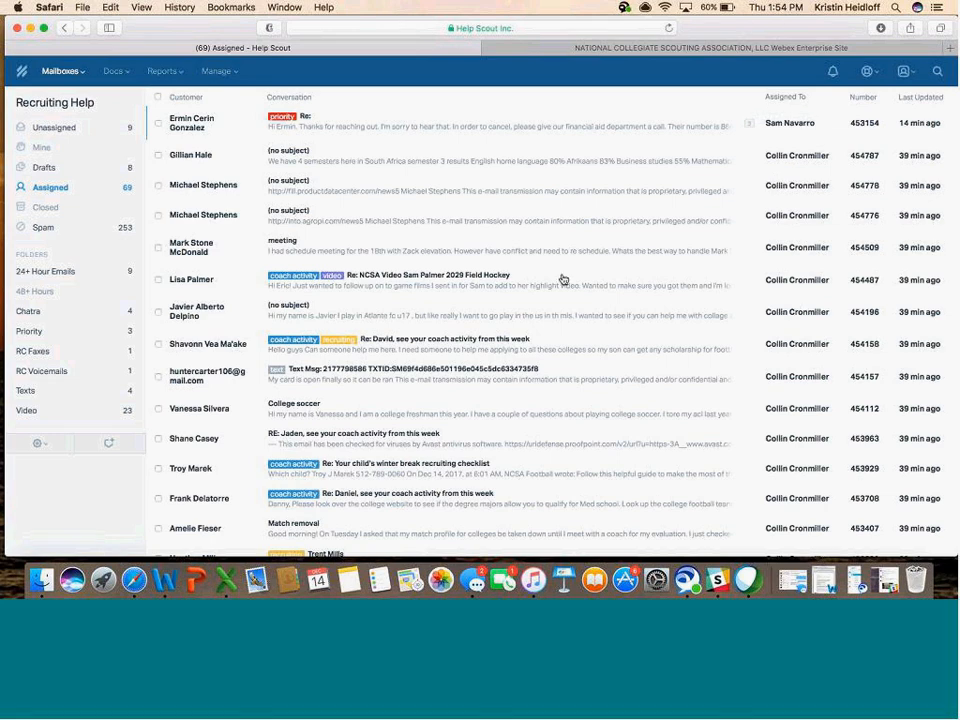
pyautogui.moveTo(762, 174)
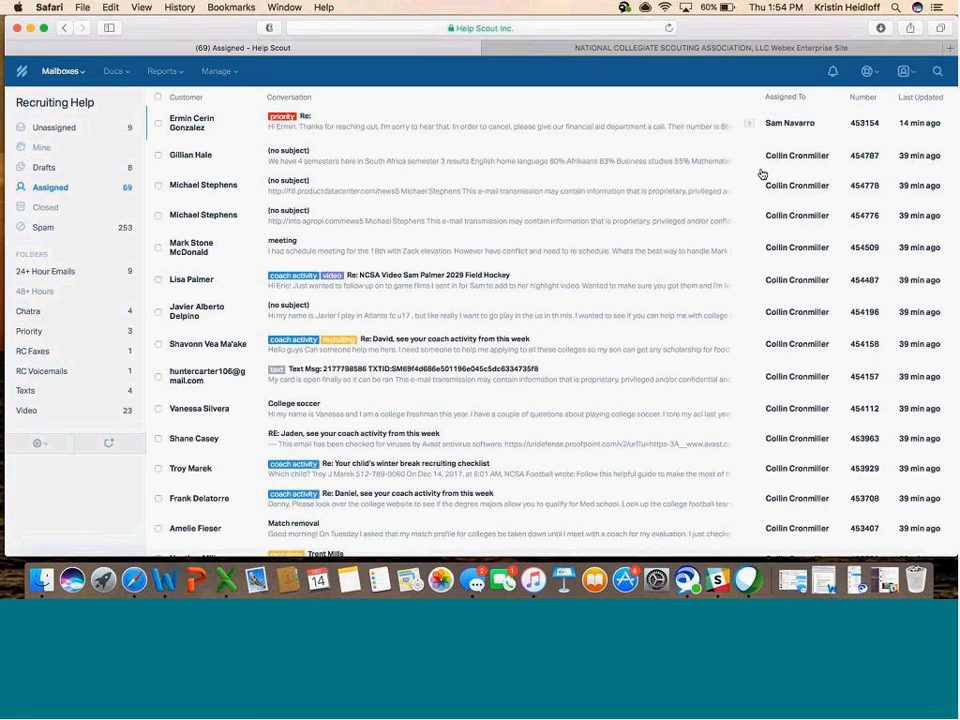
pyautogui.scroll(-3)
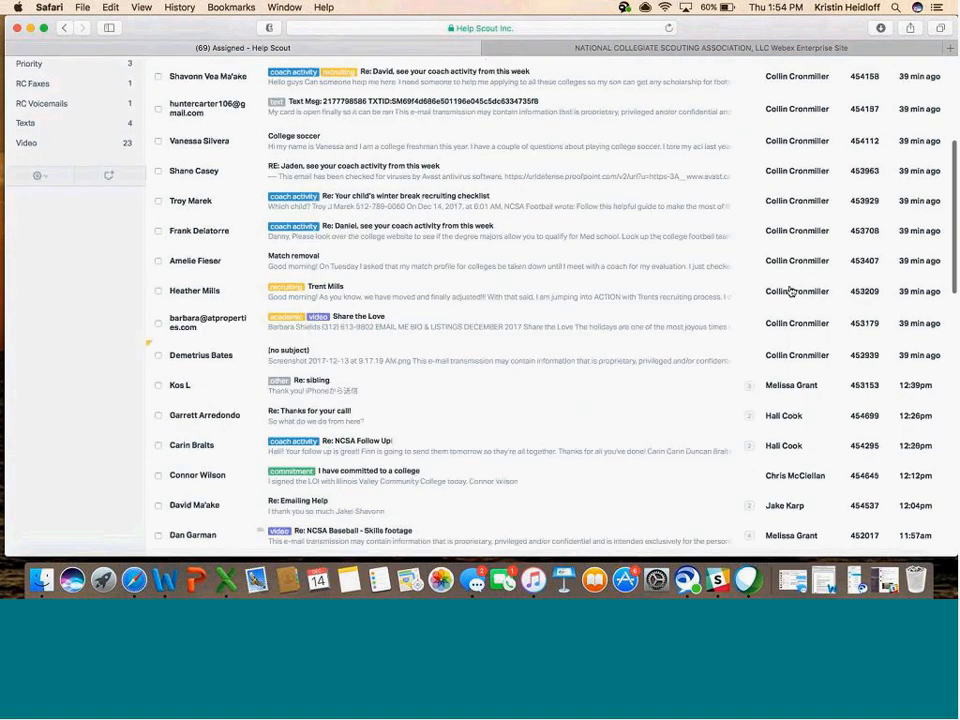
pyautogui.scroll(-3)
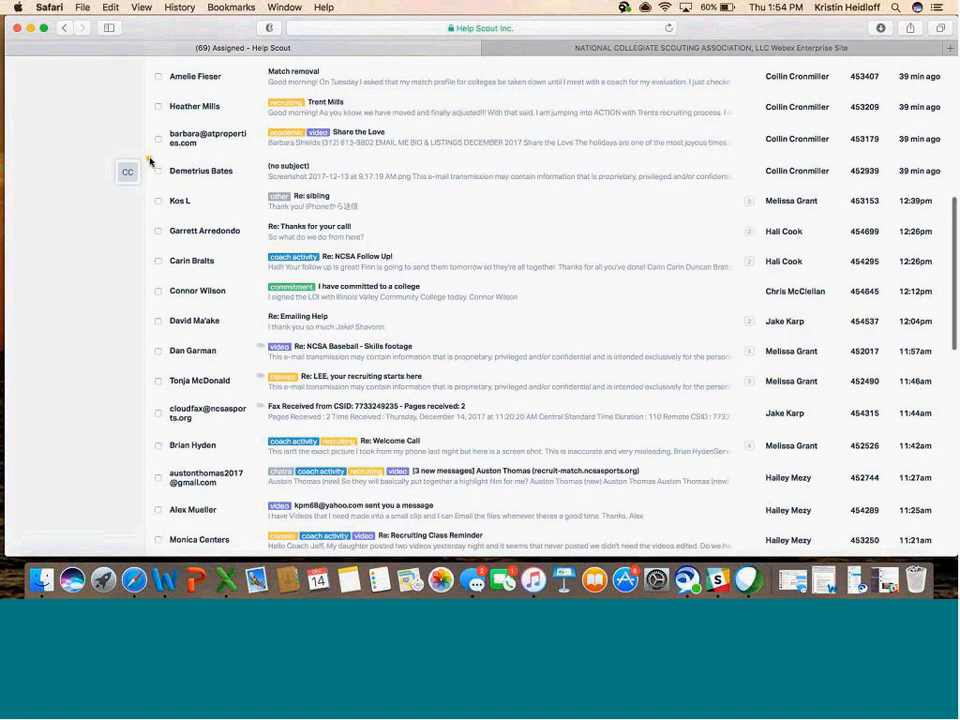
pyautogui.moveTo(128, 172)
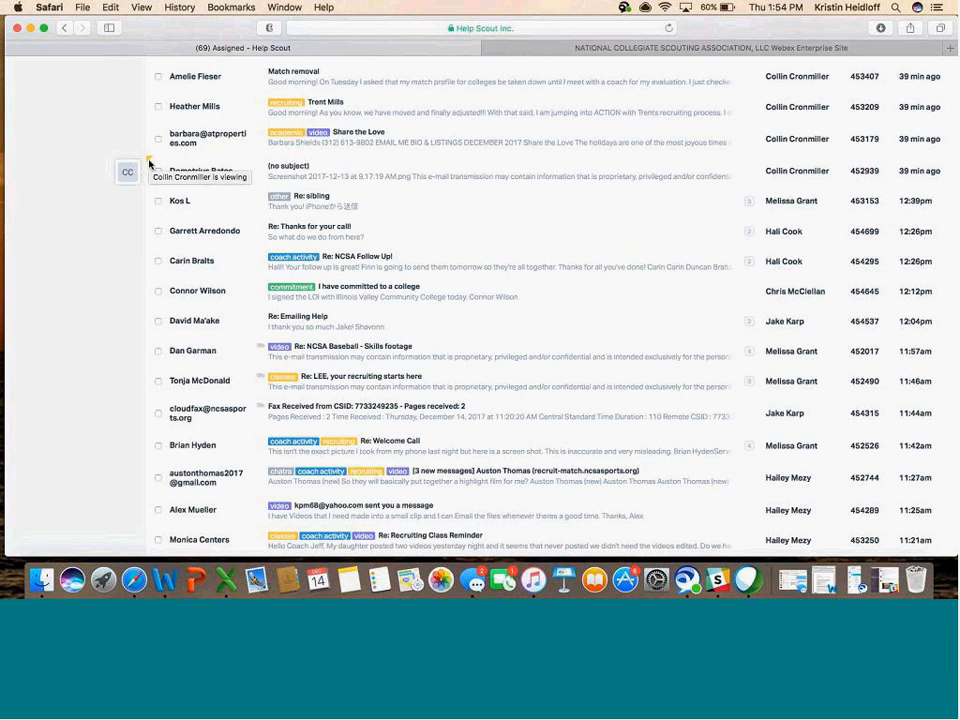
pyautogui.scroll(-3)
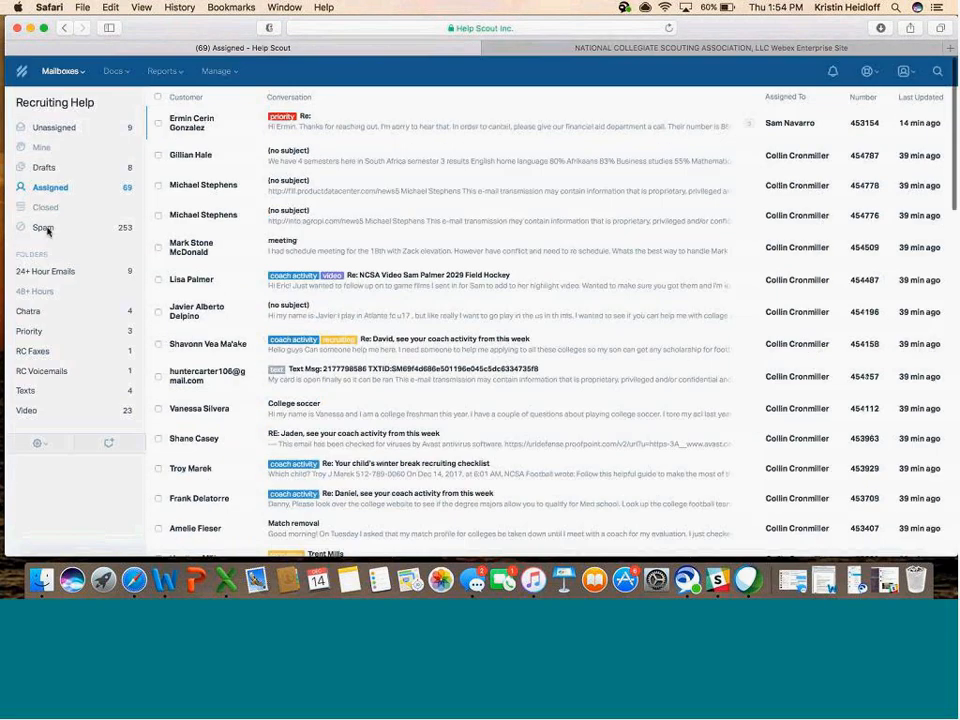
# View the Closed folder of the Recruiting Help mailbox
pyautogui.click(44, 206)
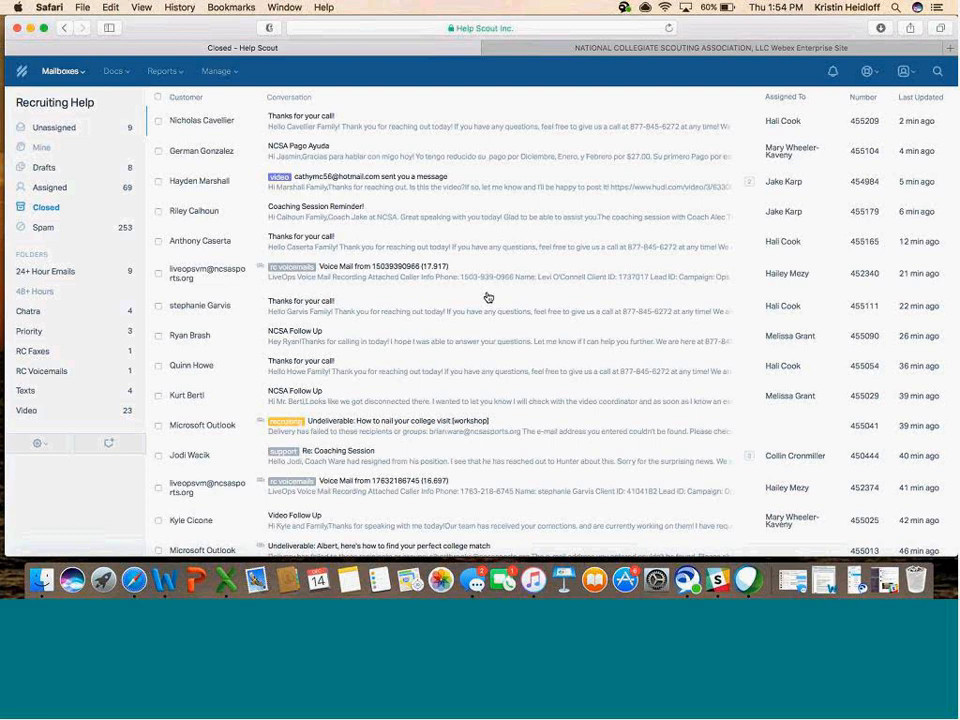
pyautogui.moveTo(356, 412)
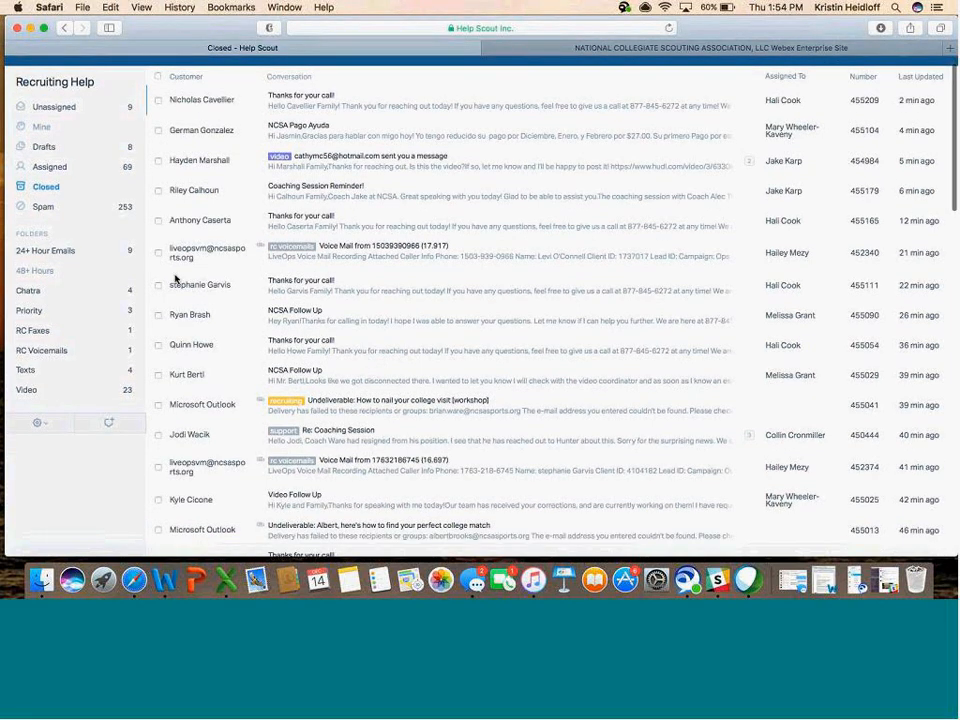
pyautogui.moveTo(44, 206)
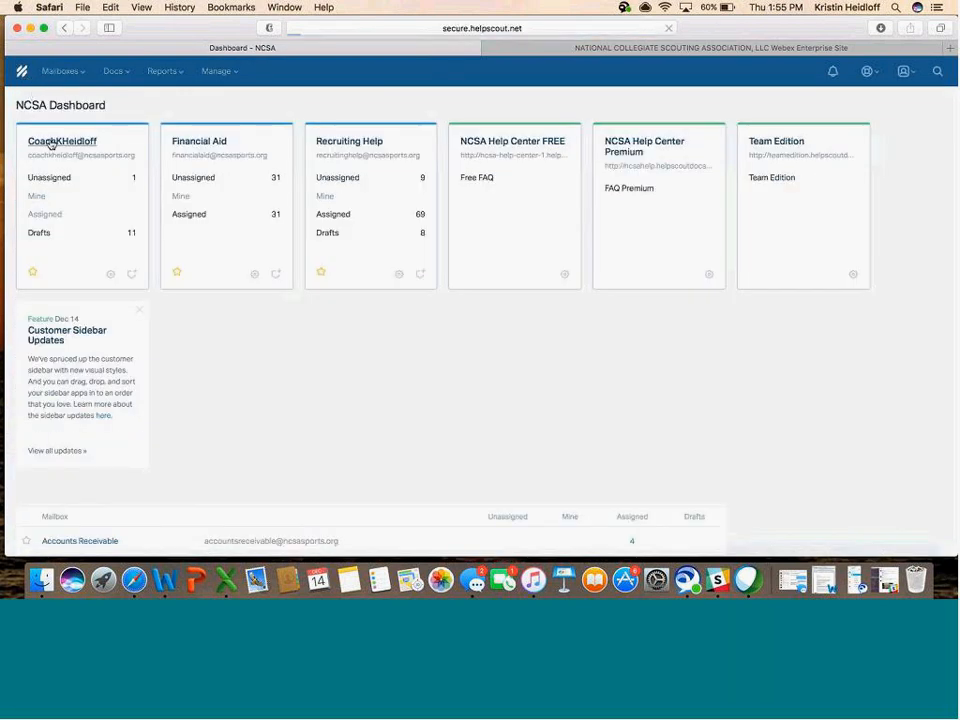
pyautogui.click(62, 140)
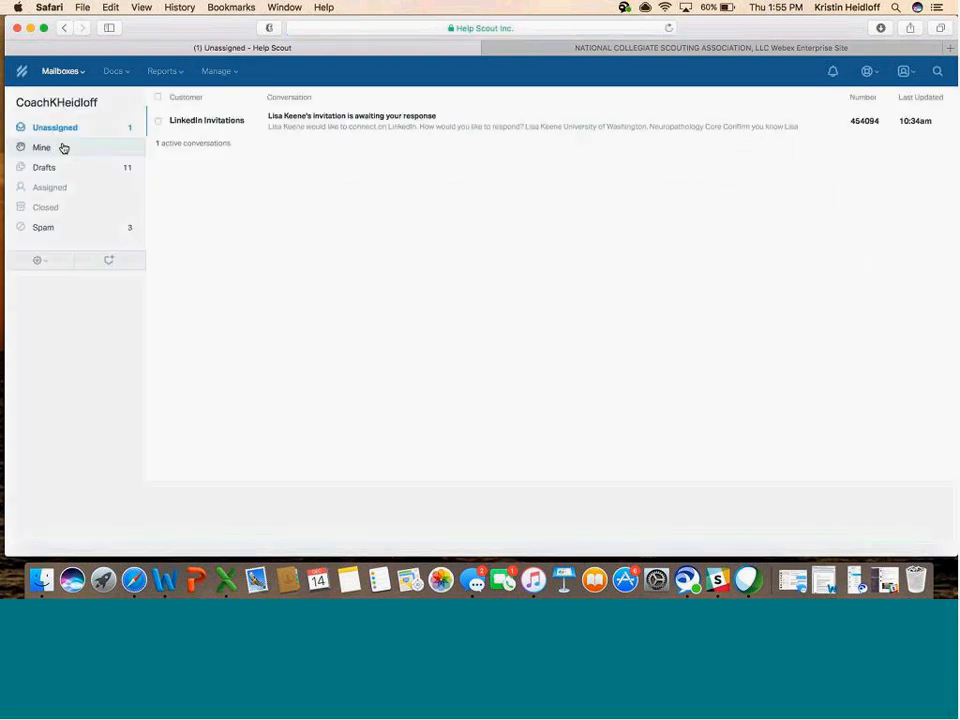
pyautogui.click(54, 128)
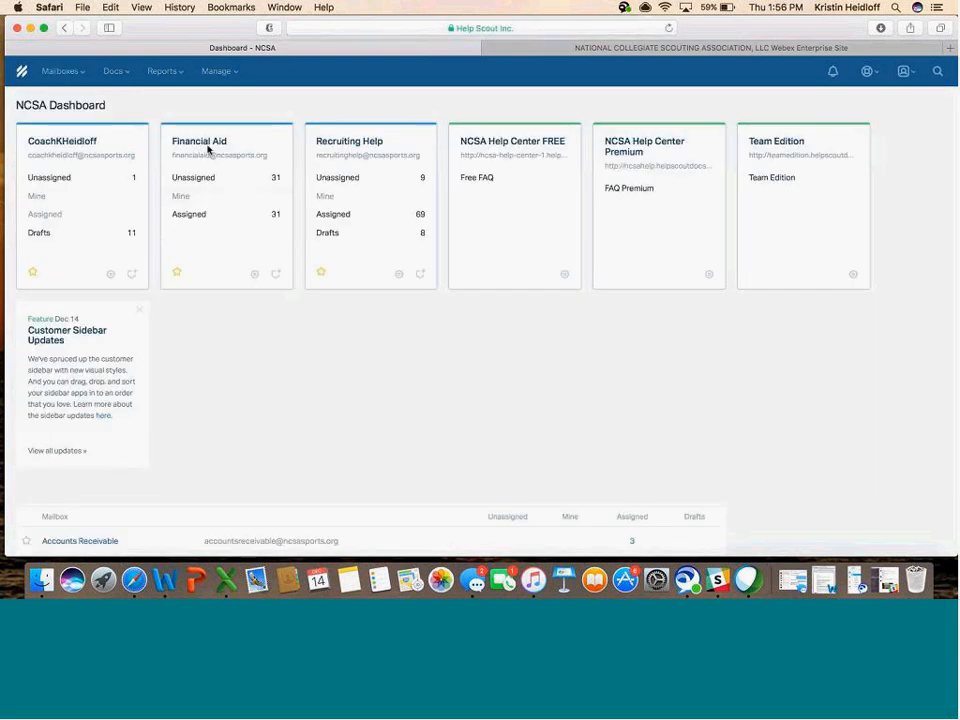
# In Financial Aid's Reduced Payments conversation, draft a note '@… can you tak' mentioning a teammate
pyautogui.click(224, 140)
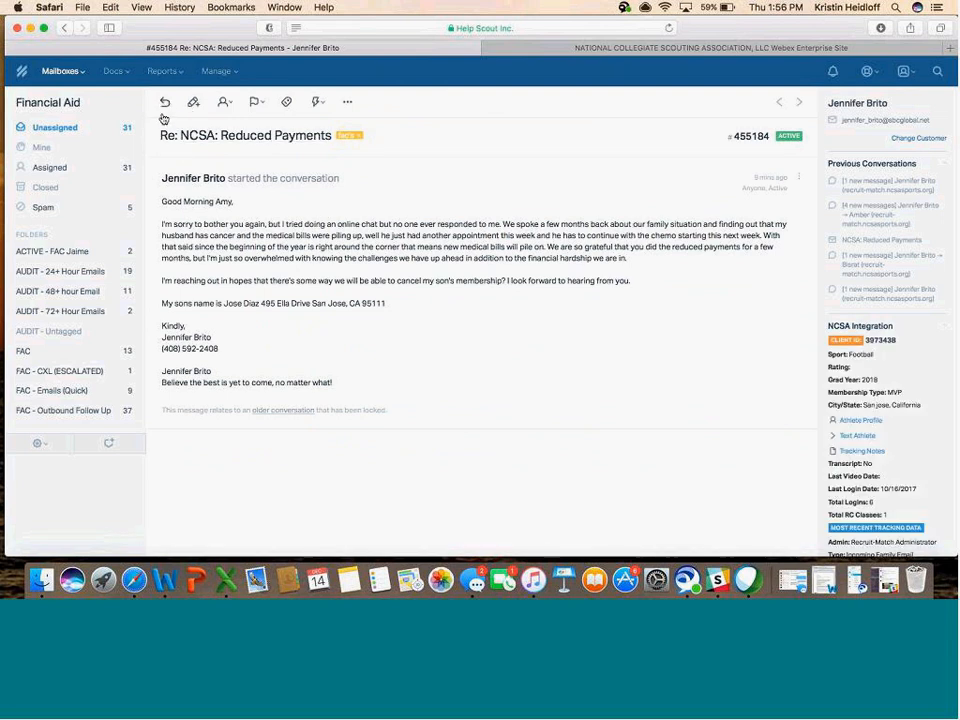
pyautogui.moveTo(192, 102)
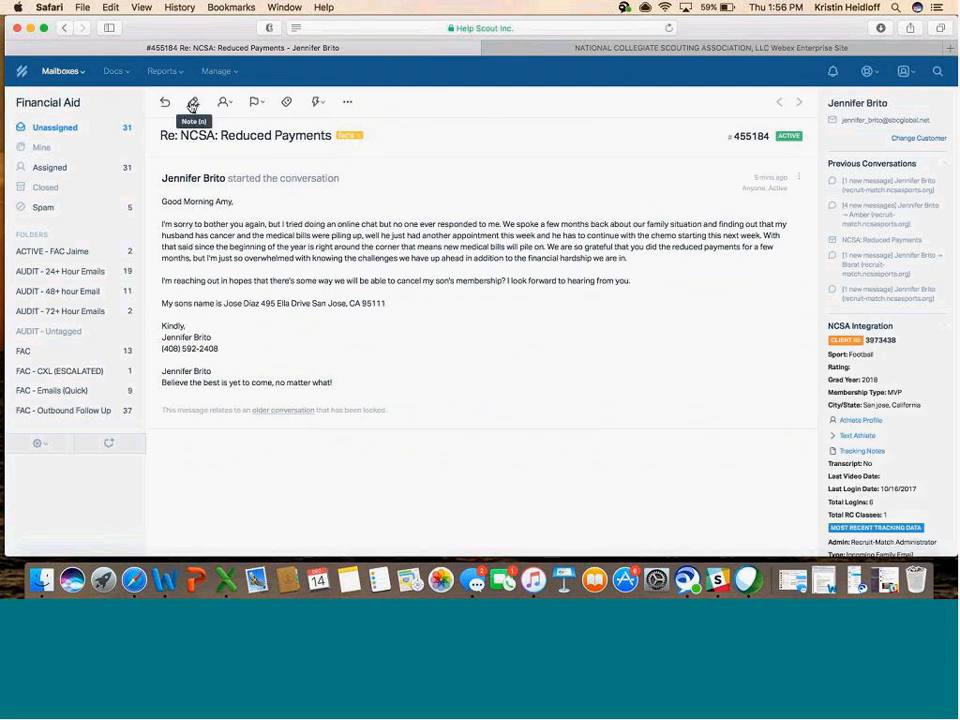
pyautogui.click(192, 102)
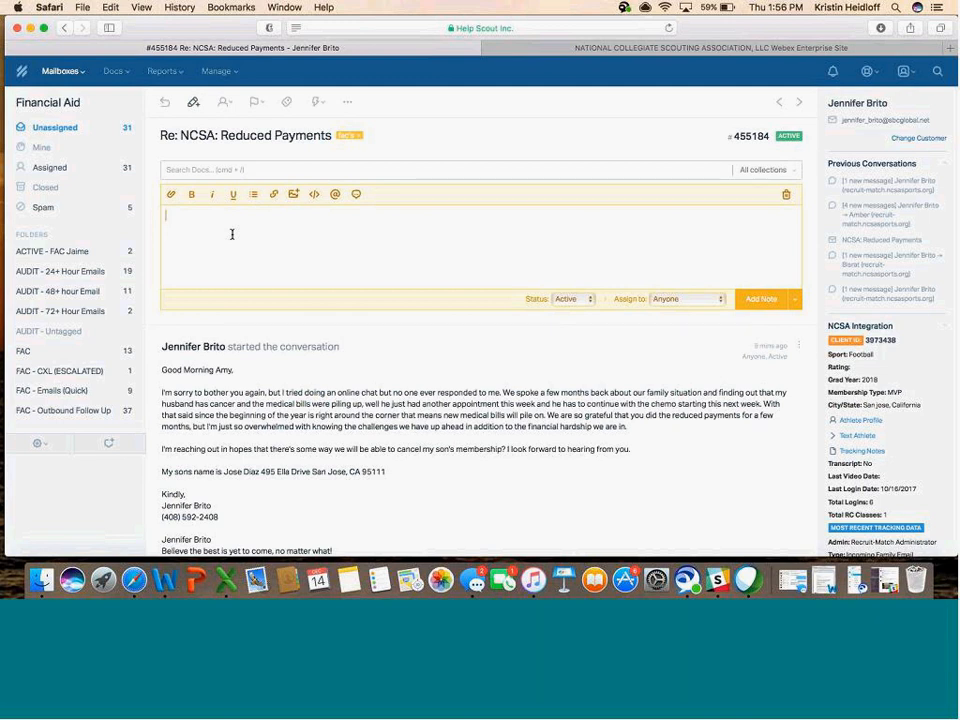
pyautogui.write('@JoeP')
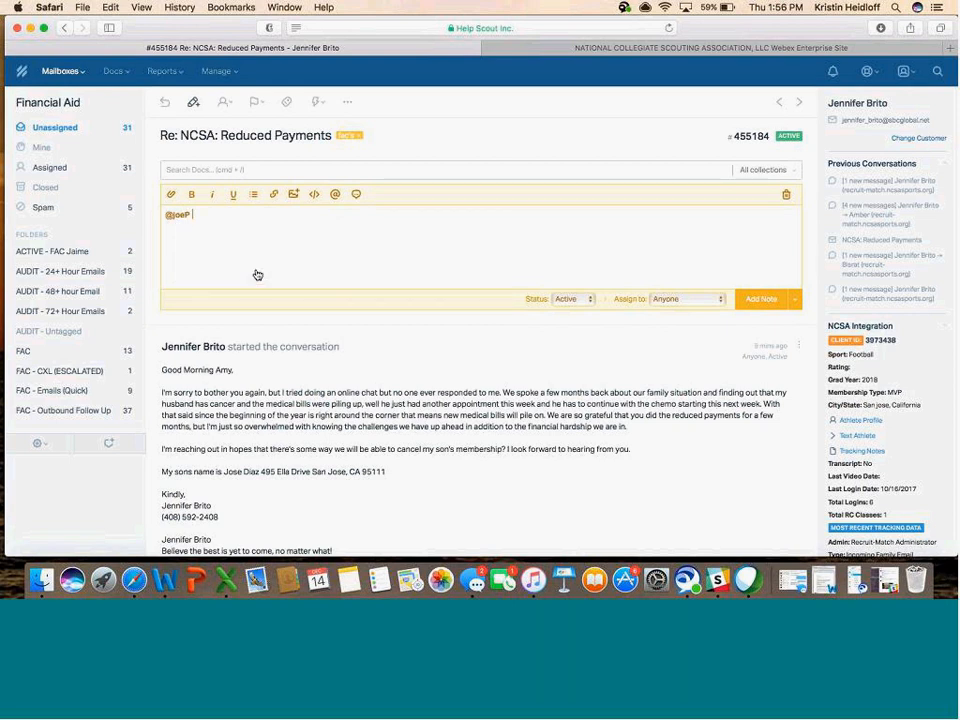
pyautogui.write('can you take a look')
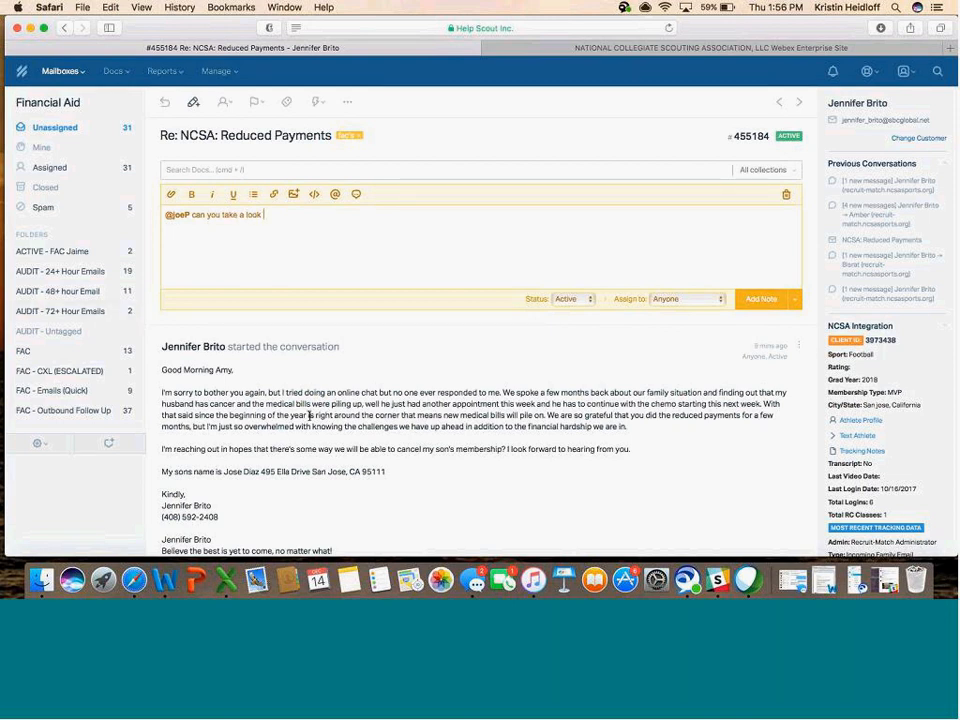
pyautogui.doubleClick(252, 214)
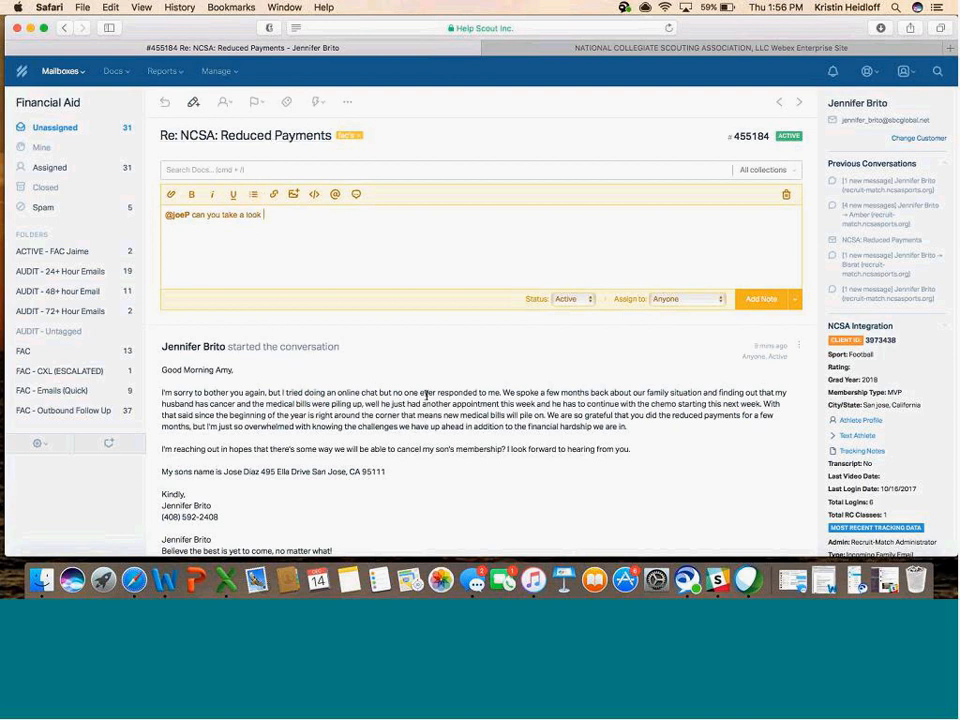
pyautogui.moveTo(696, 158)
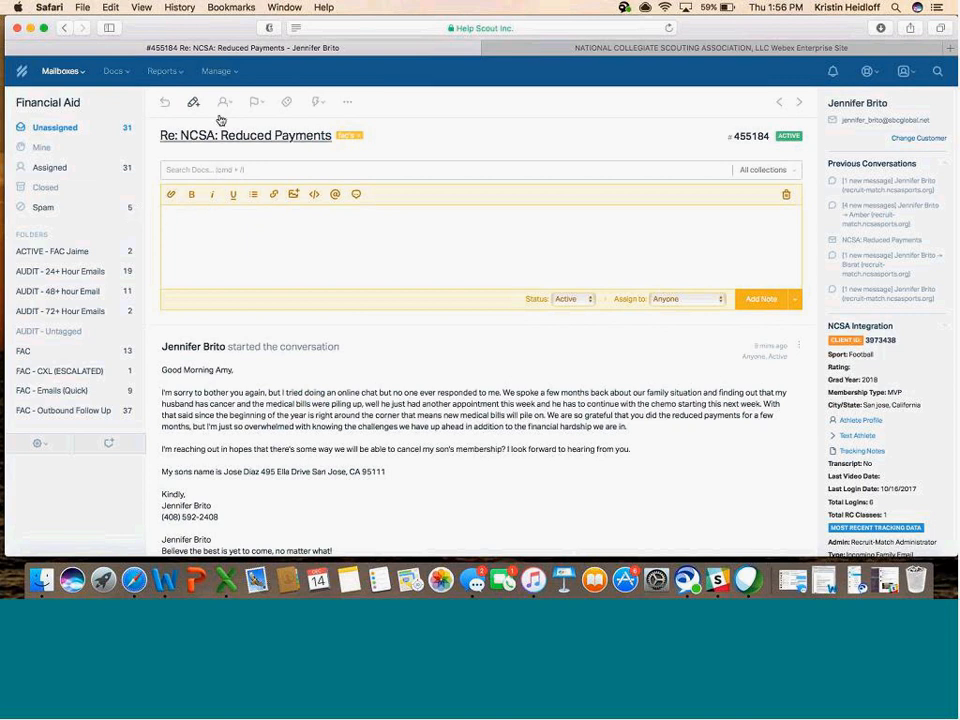
# Bring up the list of teammates the conversation can be assigned to
pyautogui.click(224, 100)
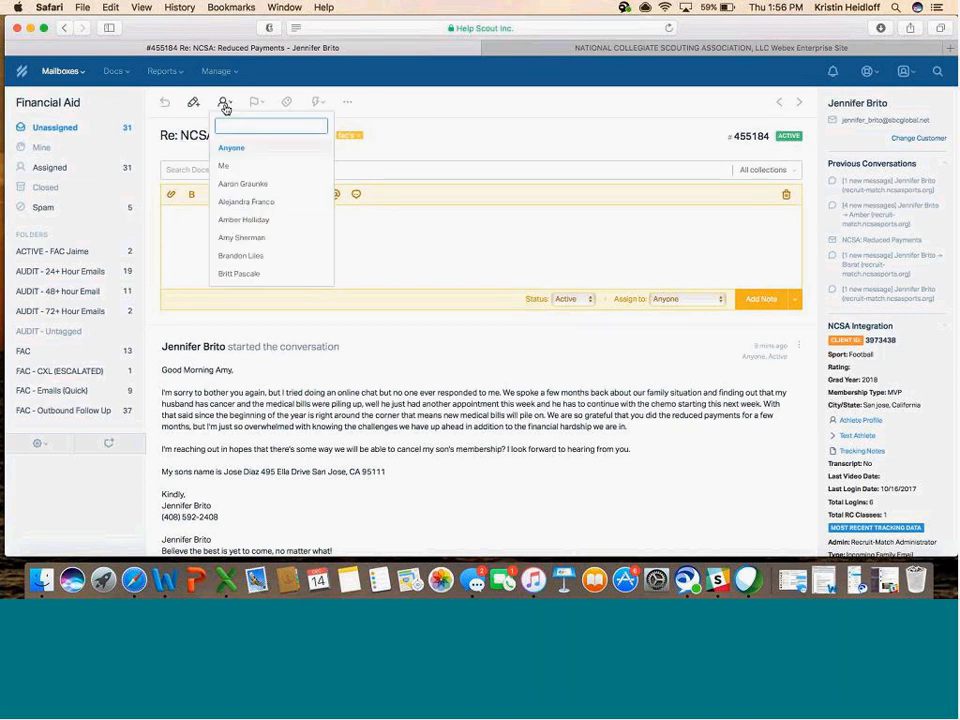
pyautogui.moveTo(236, 236)
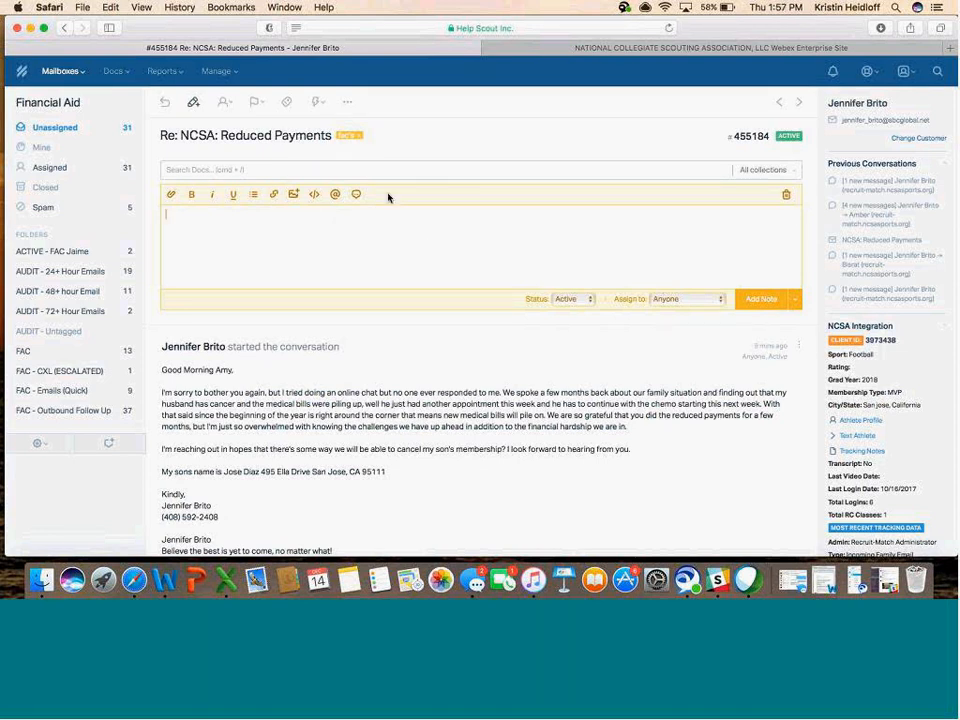
pyautogui.moveTo(224, 102)
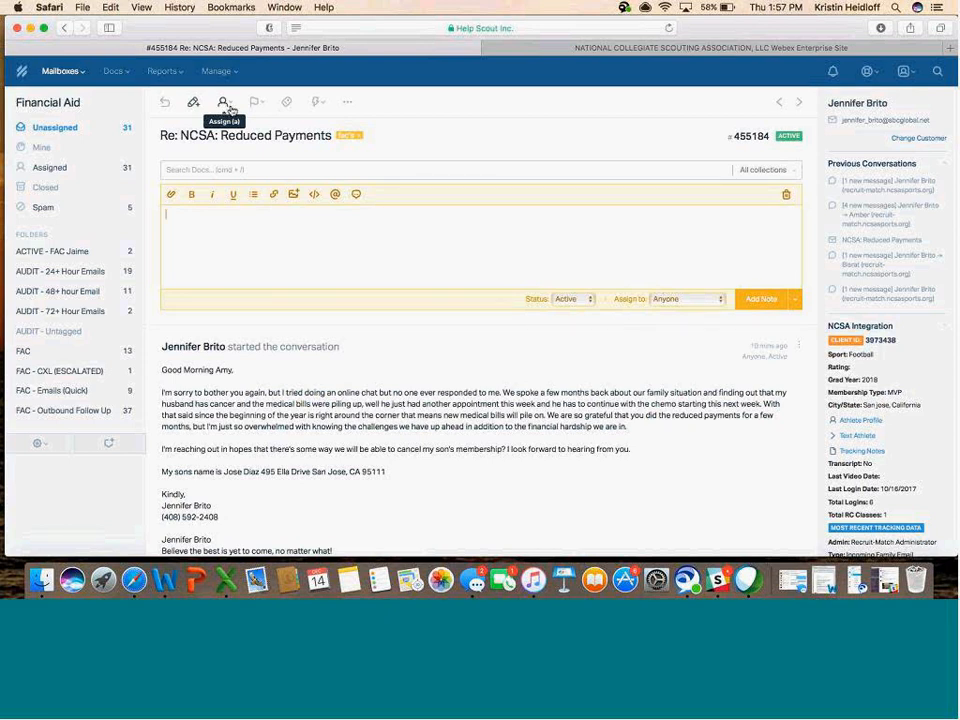
pyautogui.moveTo(256, 100)
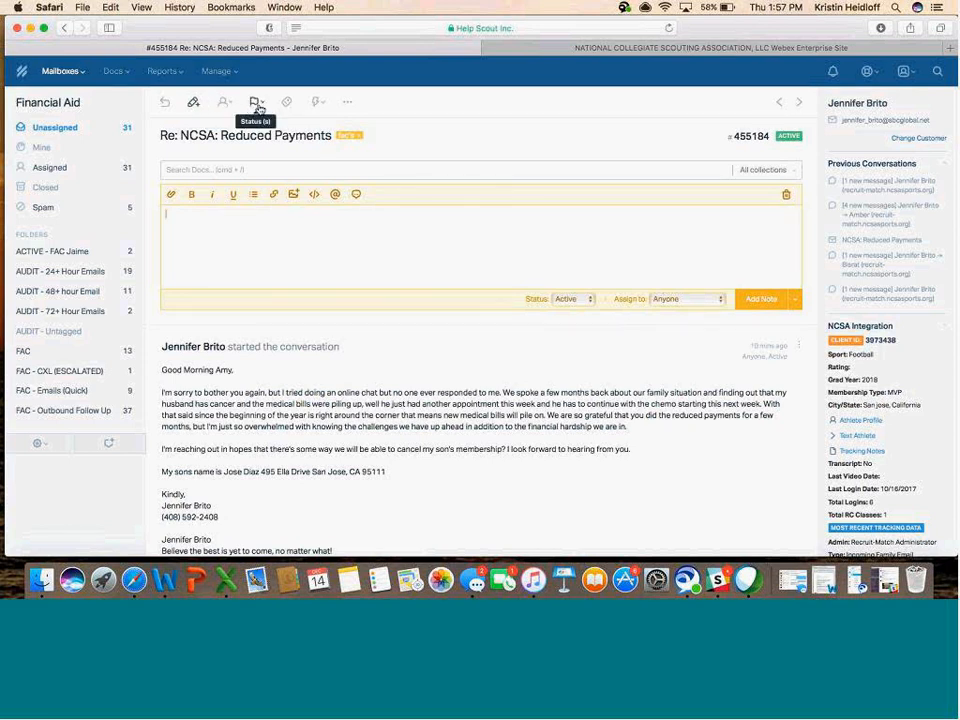
# Show the status choices Active, Pending, Closed and Spam for the conversation
pyautogui.click(256, 100)
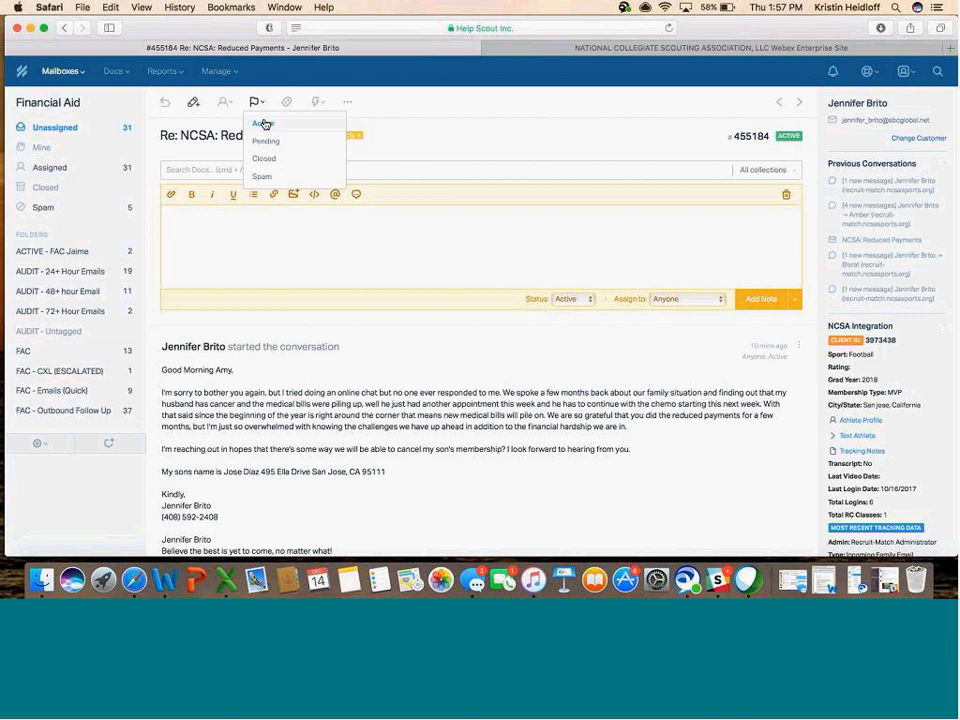
pyautogui.moveTo(288, 102)
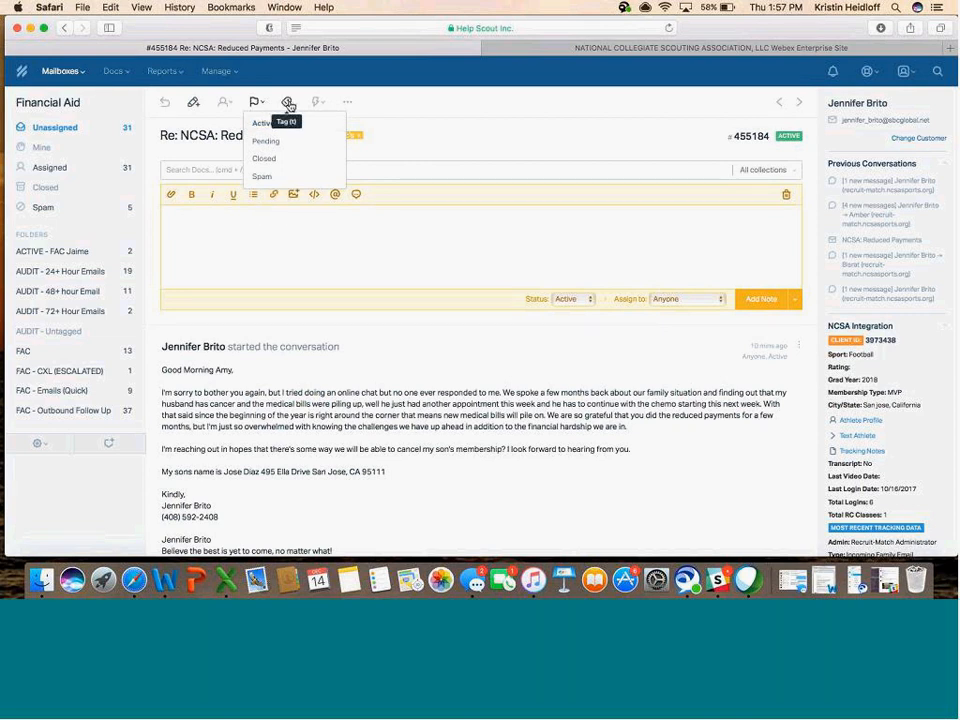
pyautogui.moveTo(318, 102)
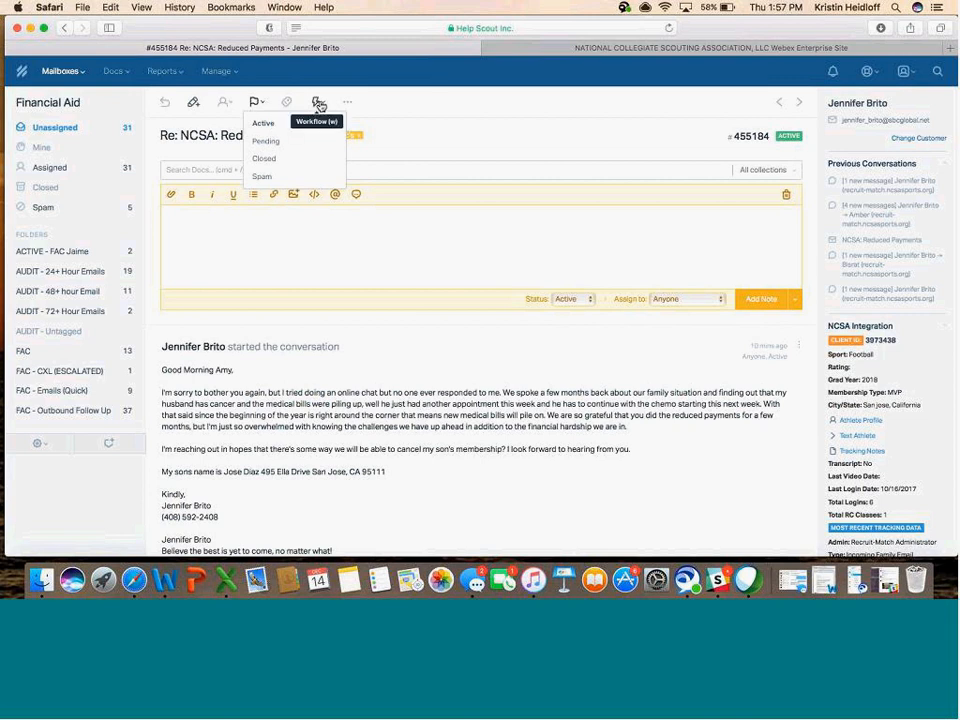
pyautogui.click(318, 102)
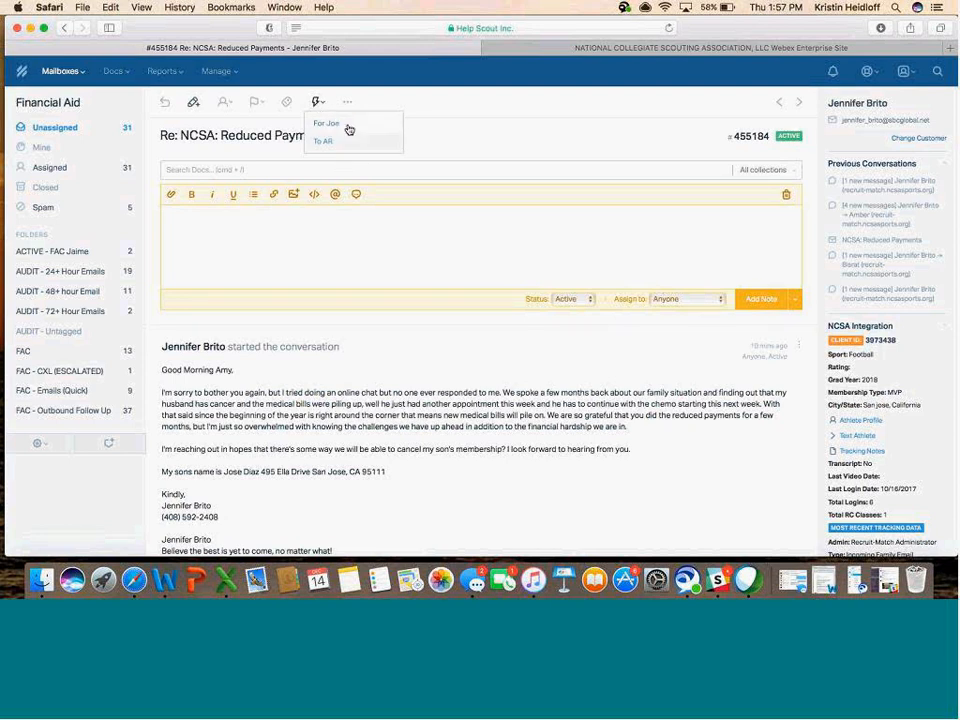
pyautogui.click(326, 122)
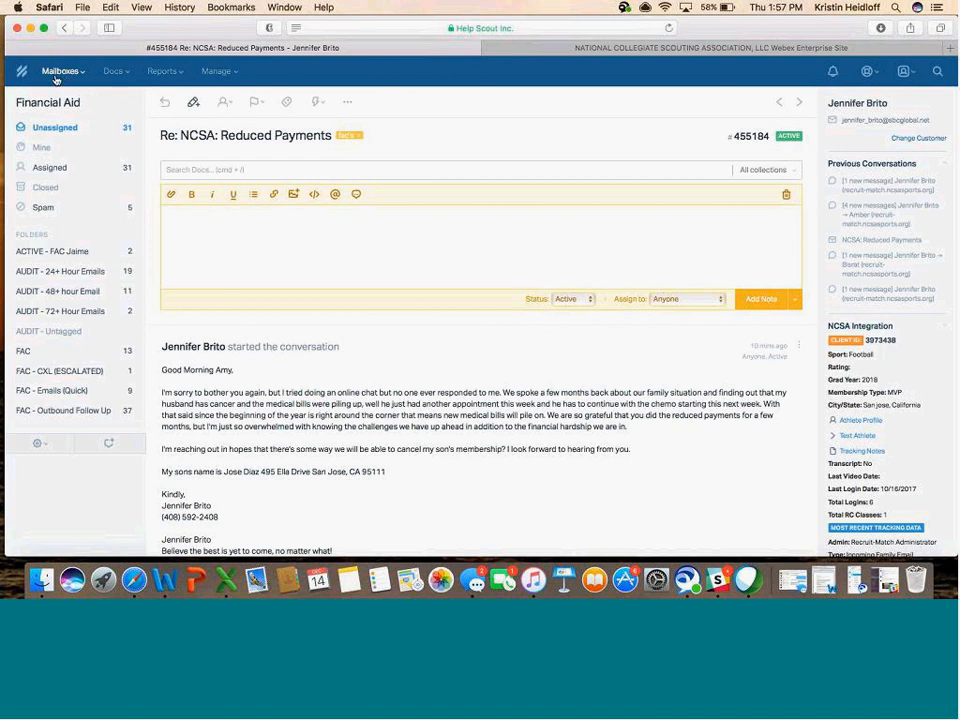
# From the dashboard, enter the coach mailbox's LinkedIn invitation conversation and run the Auto-Close workflow
pyautogui.click(400, 216)
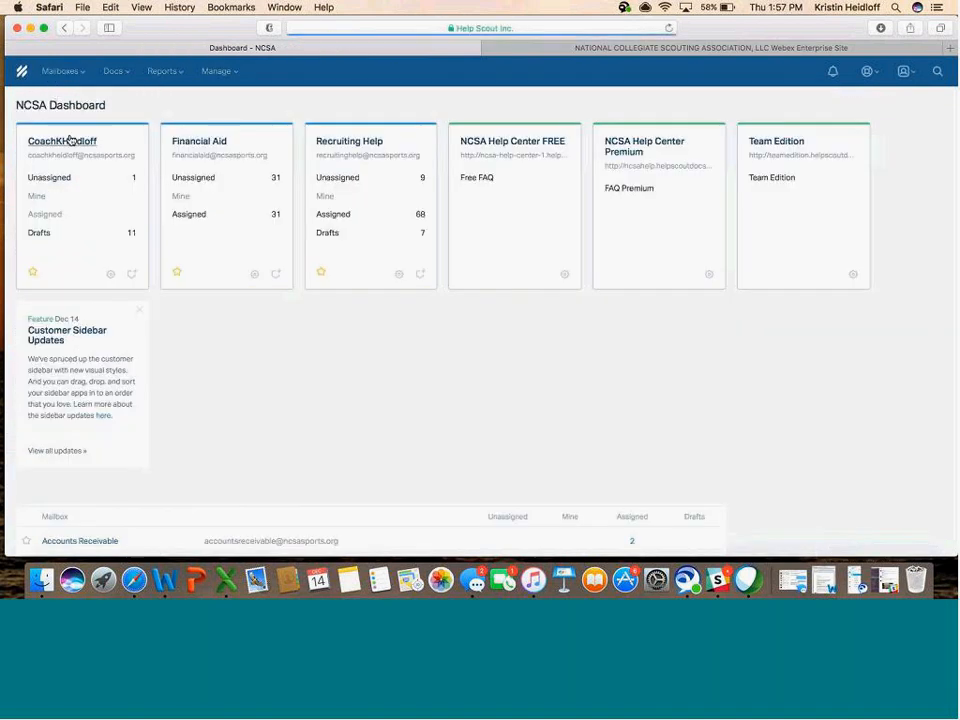
pyautogui.click(62, 140)
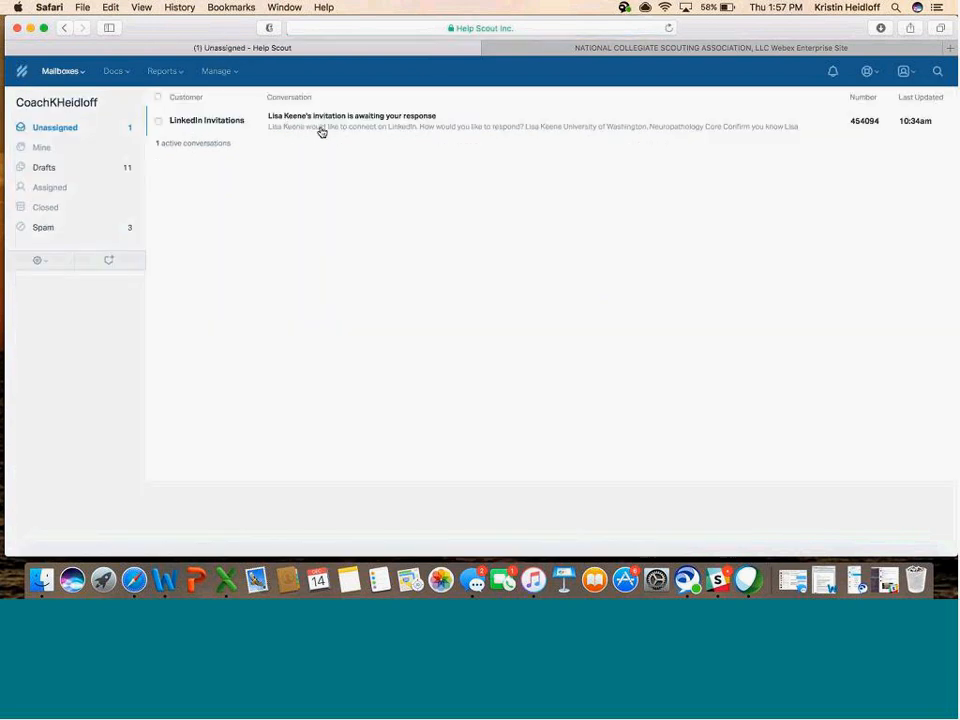
pyautogui.click(352, 120)
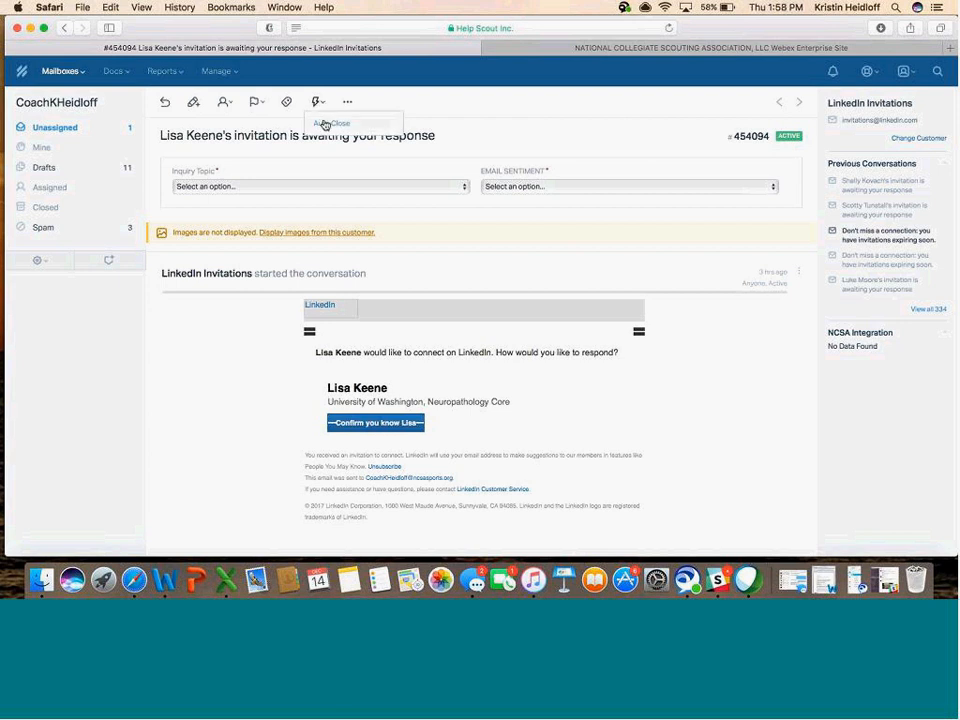
pyautogui.click(332, 122)
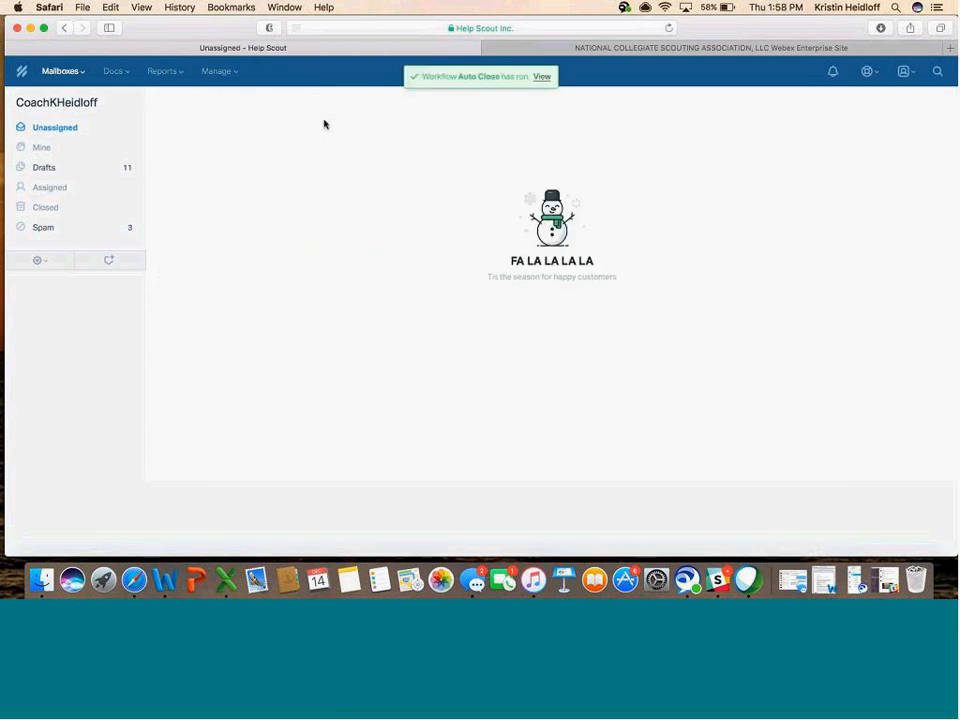
pyautogui.moveTo(44, 206)
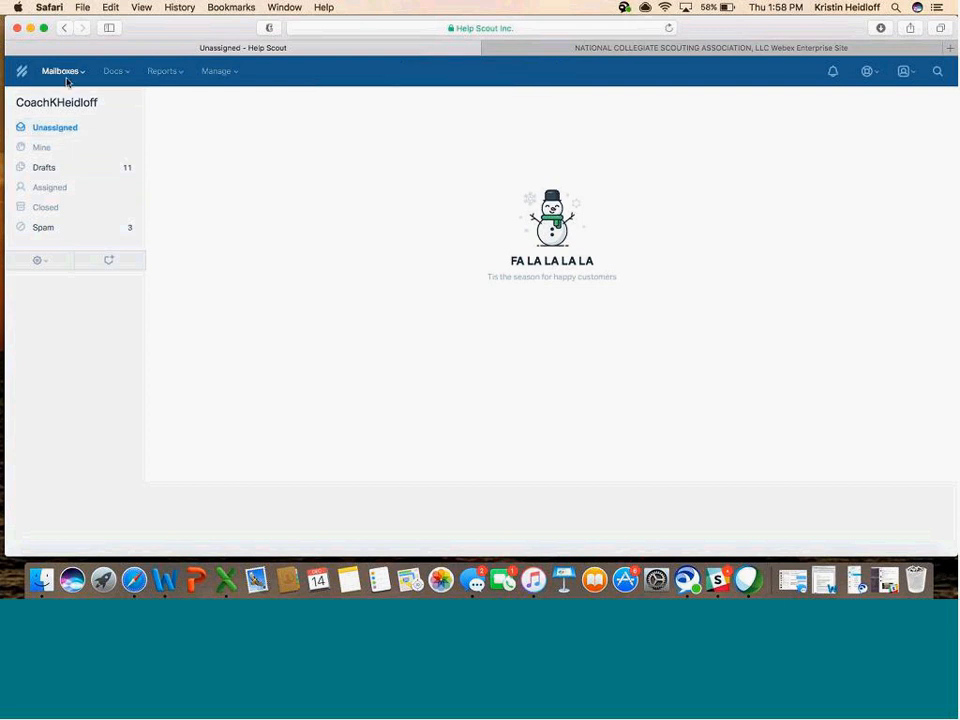
# Return via the mailboxes dashboard to the Financial Aid mailbox
pyautogui.click(62, 72)
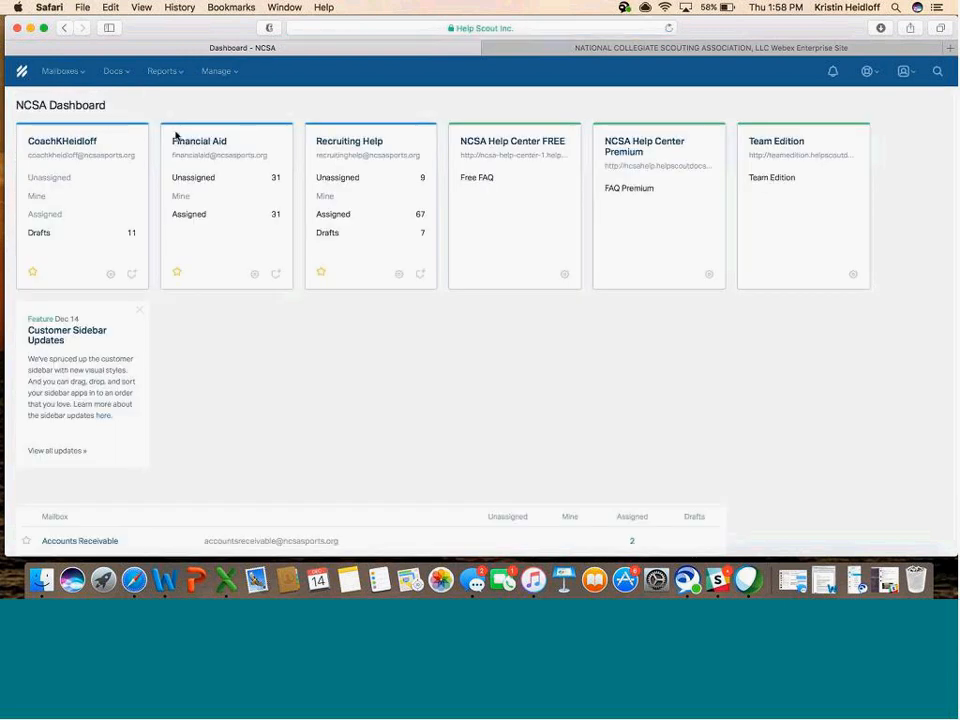
pyautogui.click(200, 140)
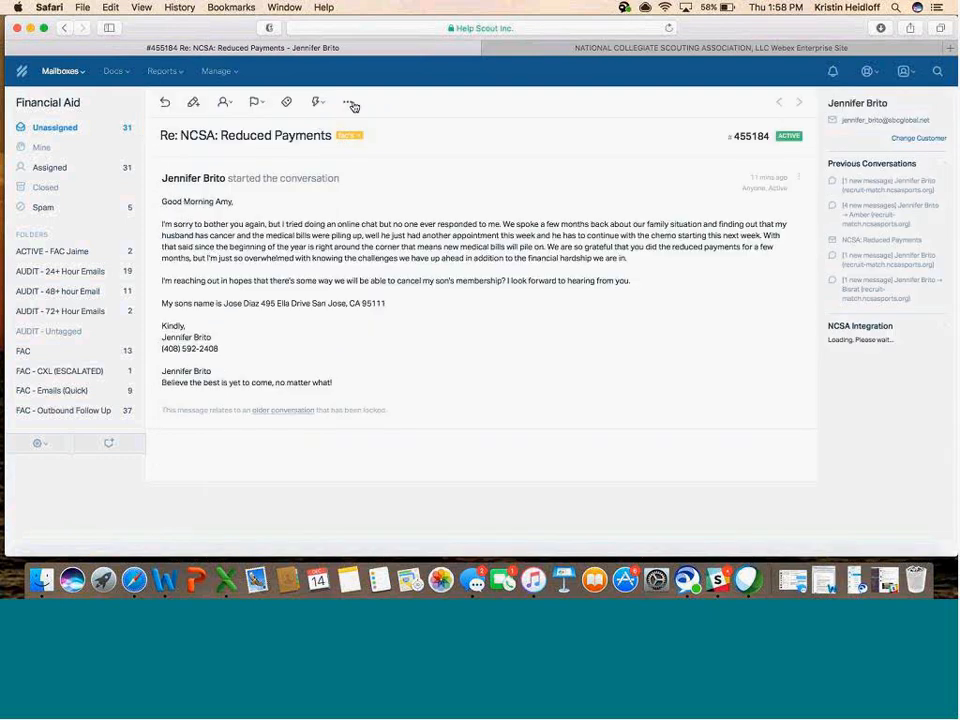
# Show Delete, Follow, Forward and Move actions and review the destination mailboxes under Move
pyautogui.click(348, 102)
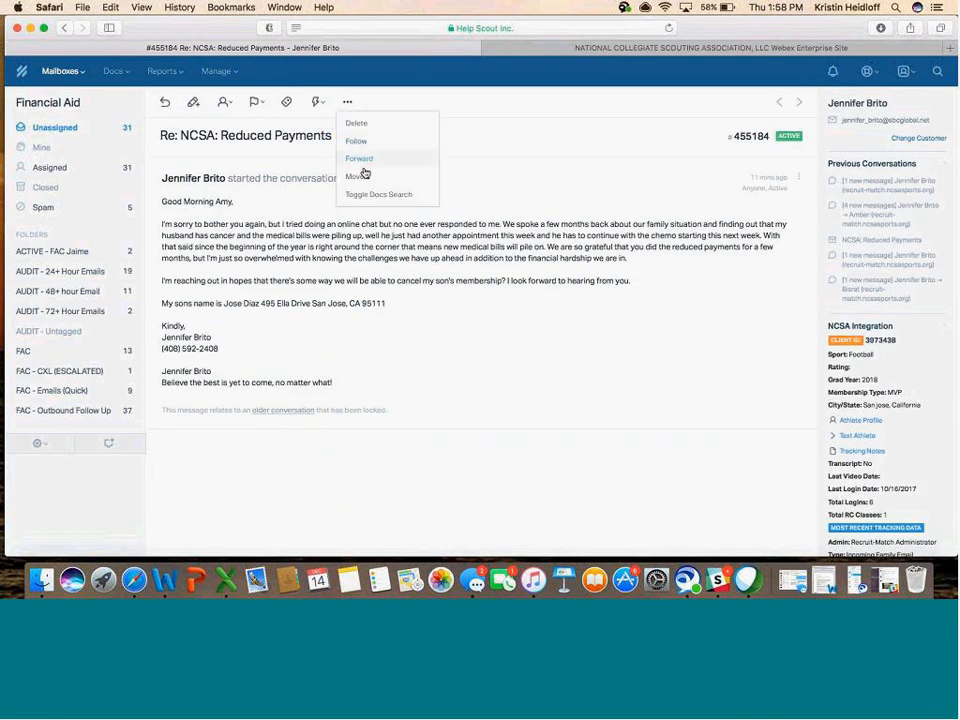
pyautogui.moveTo(356, 176)
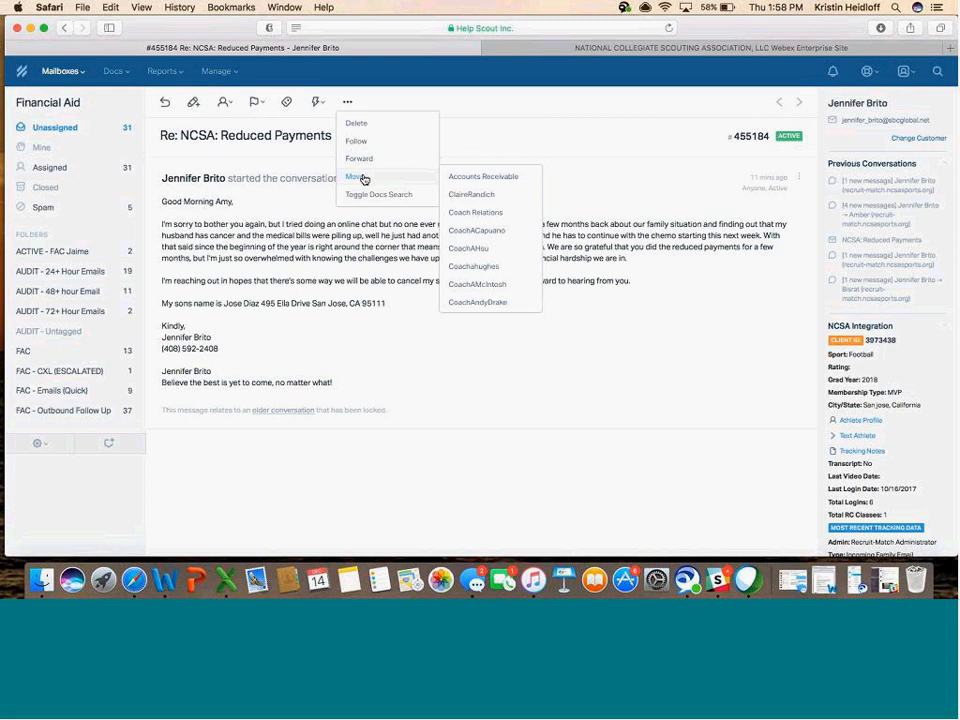
pyautogui.moveTo(370, 178)
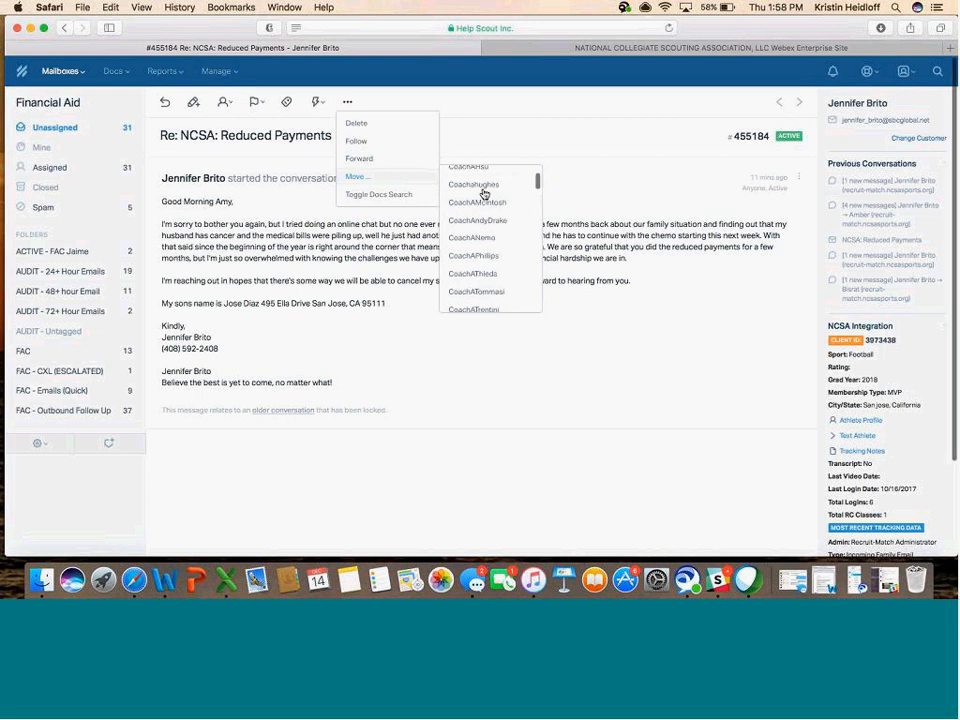
pyautogui.scroll(-3)
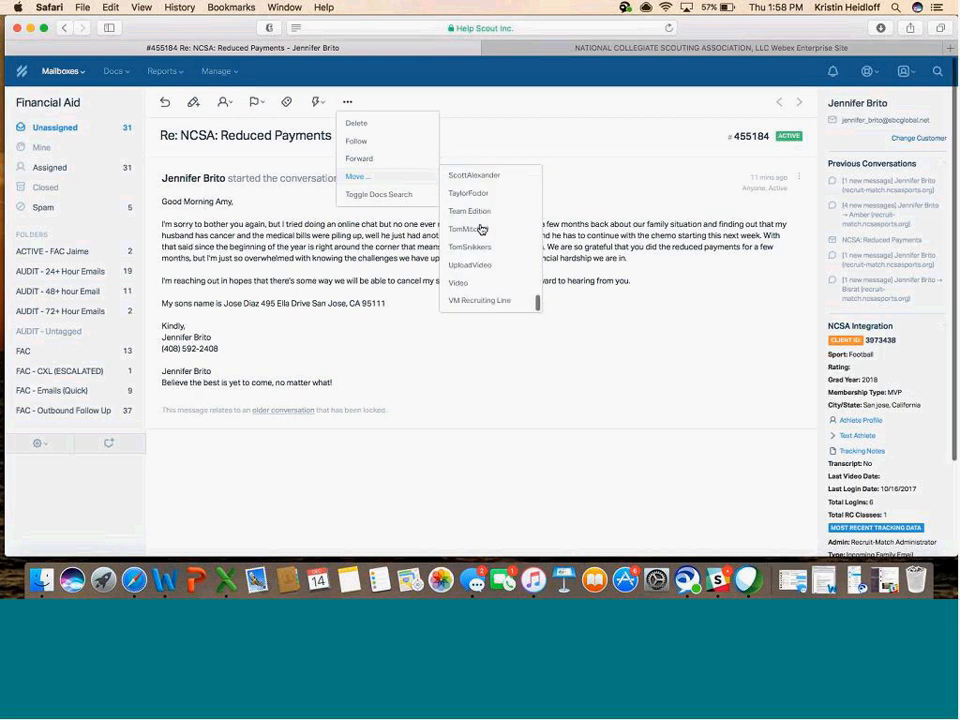
pyautogui.moveTo(478, 292)
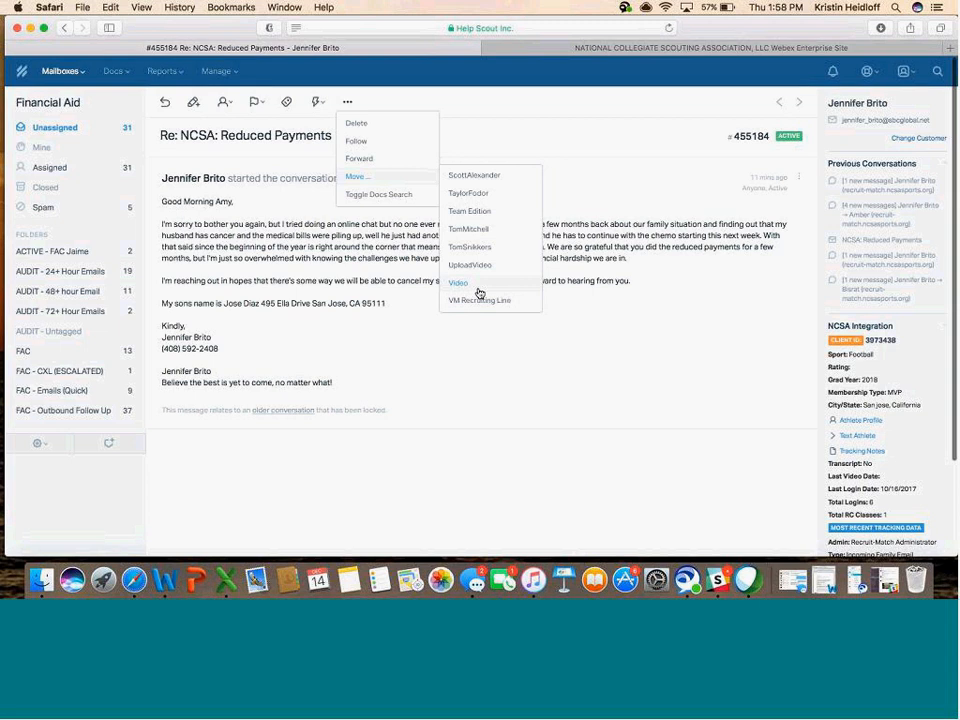
pyautogui.scroll(-3)
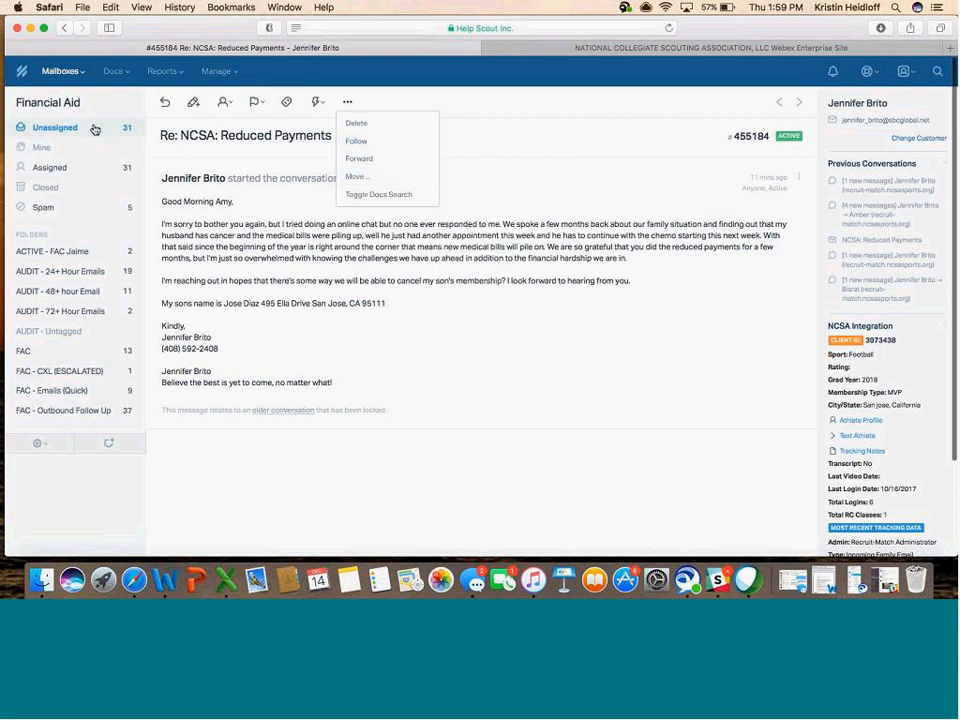
pyautogui.moveTo(224, 102)
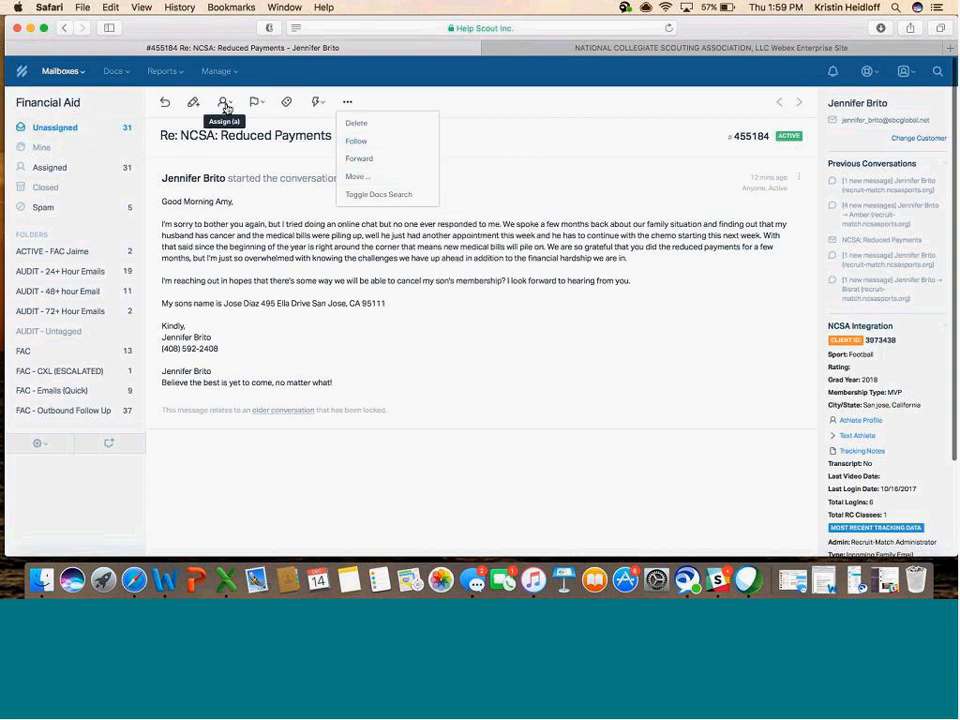
pyautogui.click(224, 100)
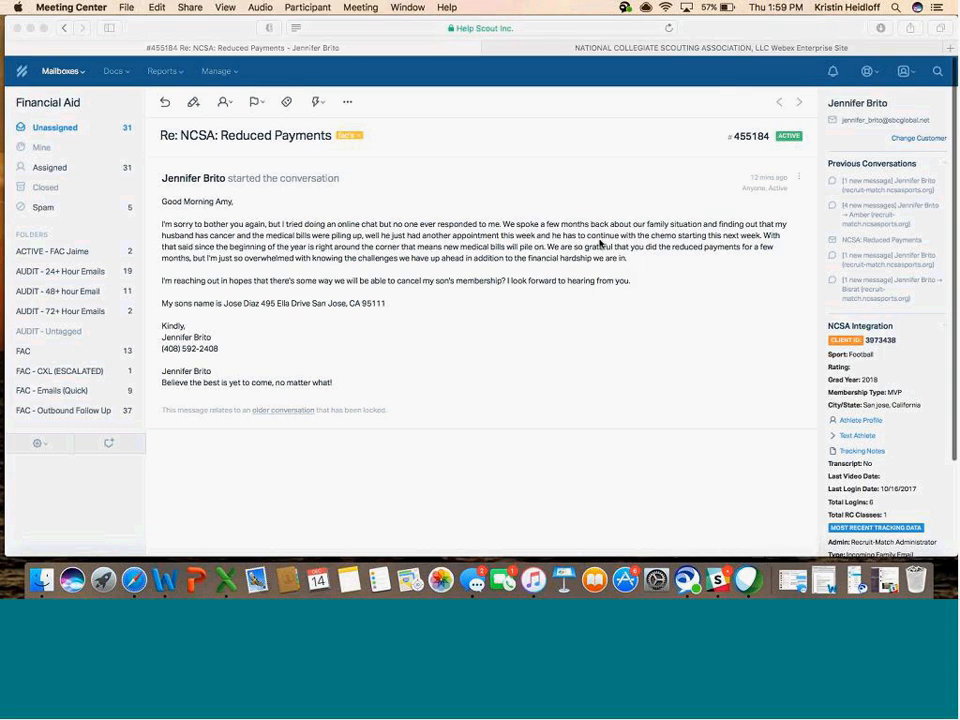
pyautogui.moveTo(606, 234)
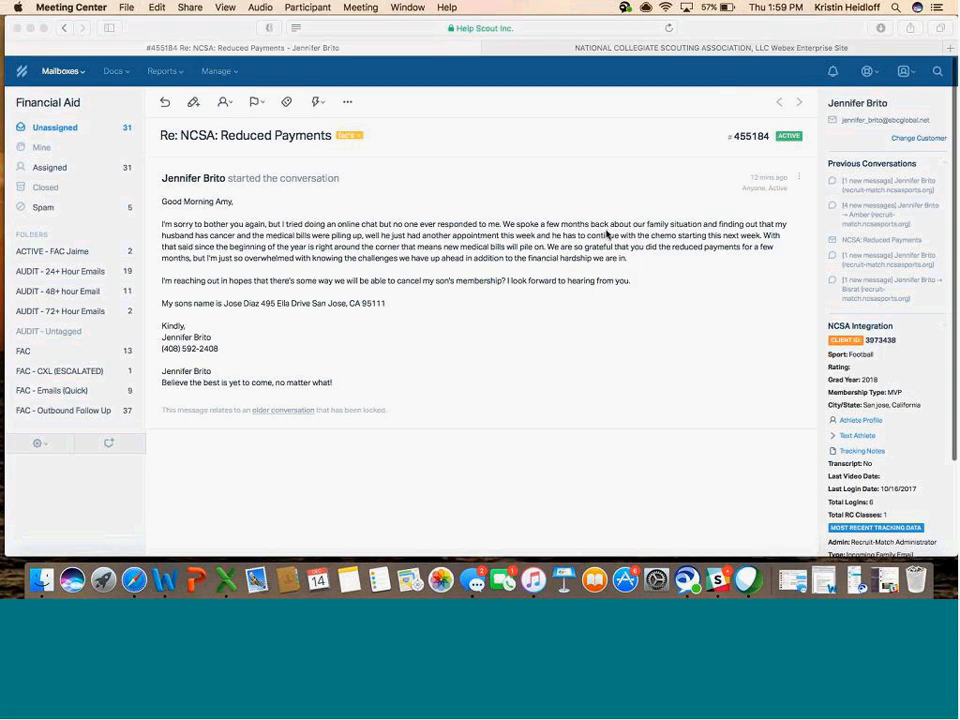
pyautogui.moveTo(220, 156)
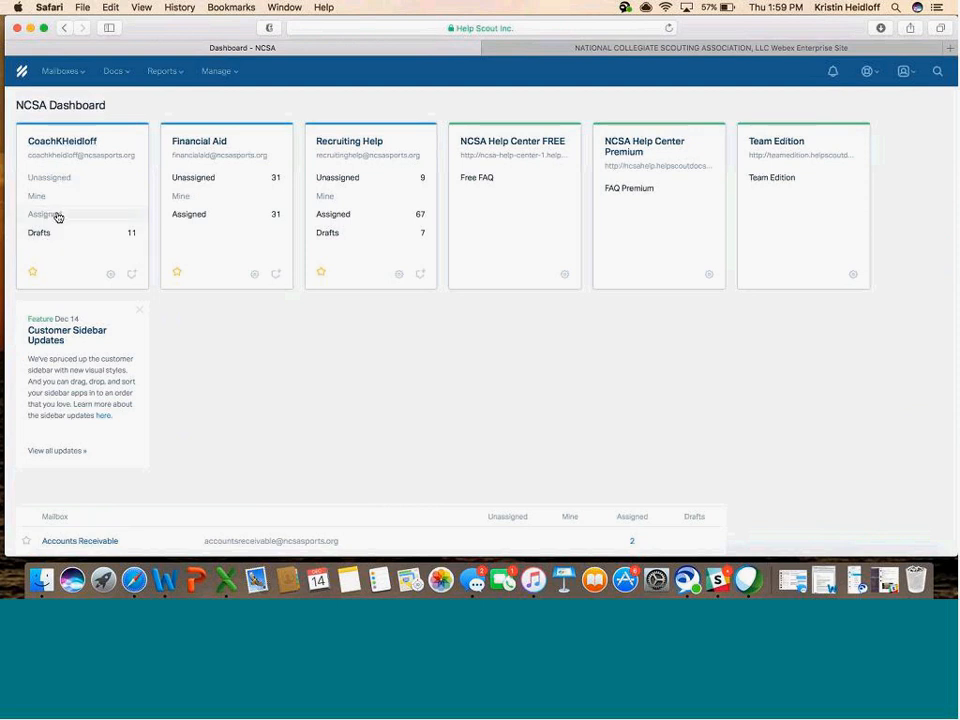
pyautogui.moveTo(44, 214)
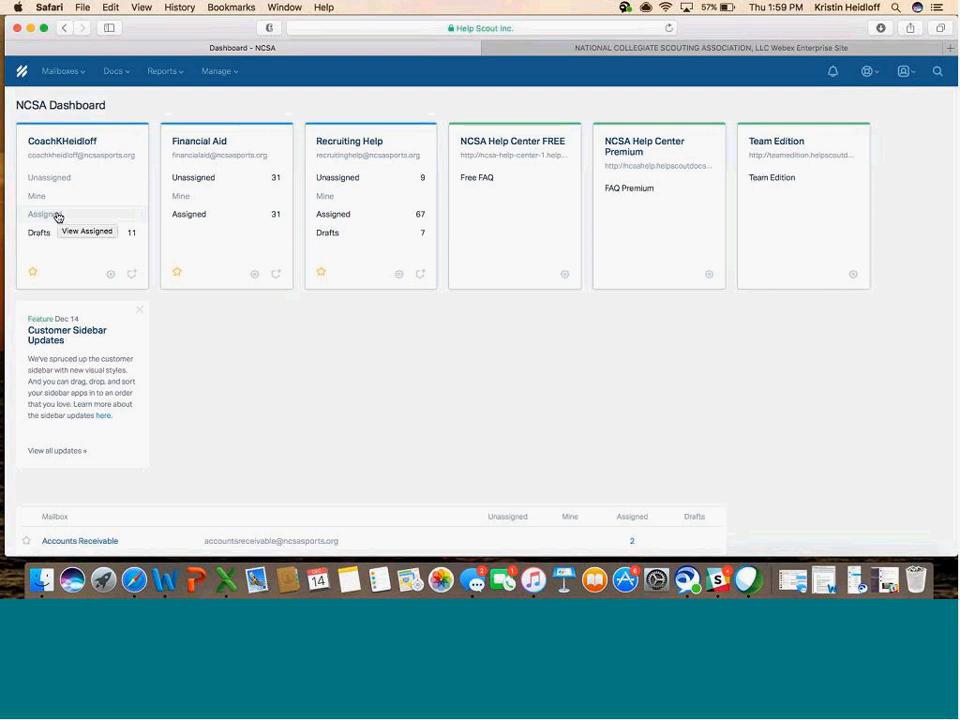
pyautogui.moveTo(646, 456)
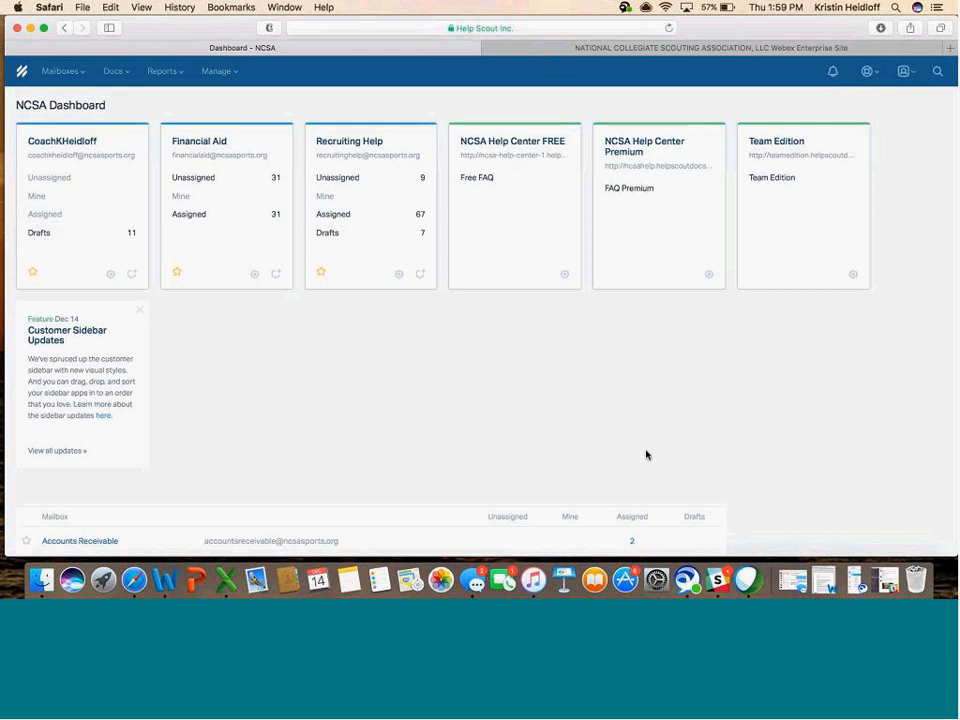
pyautogui.moveTo(748, 580)
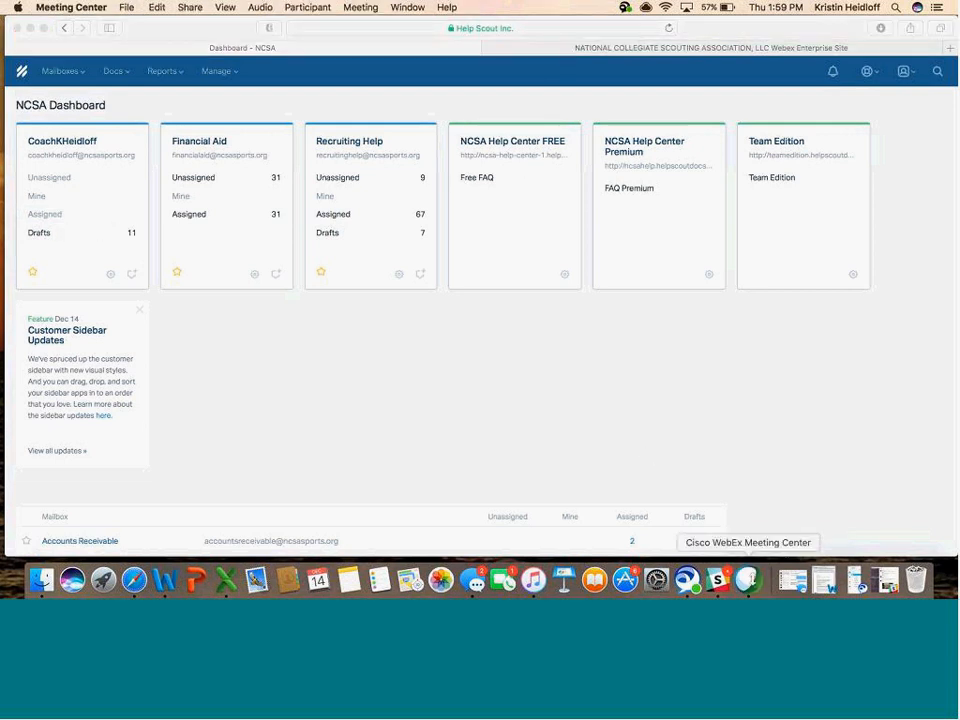
pyautogui.moveTo(564, 30)
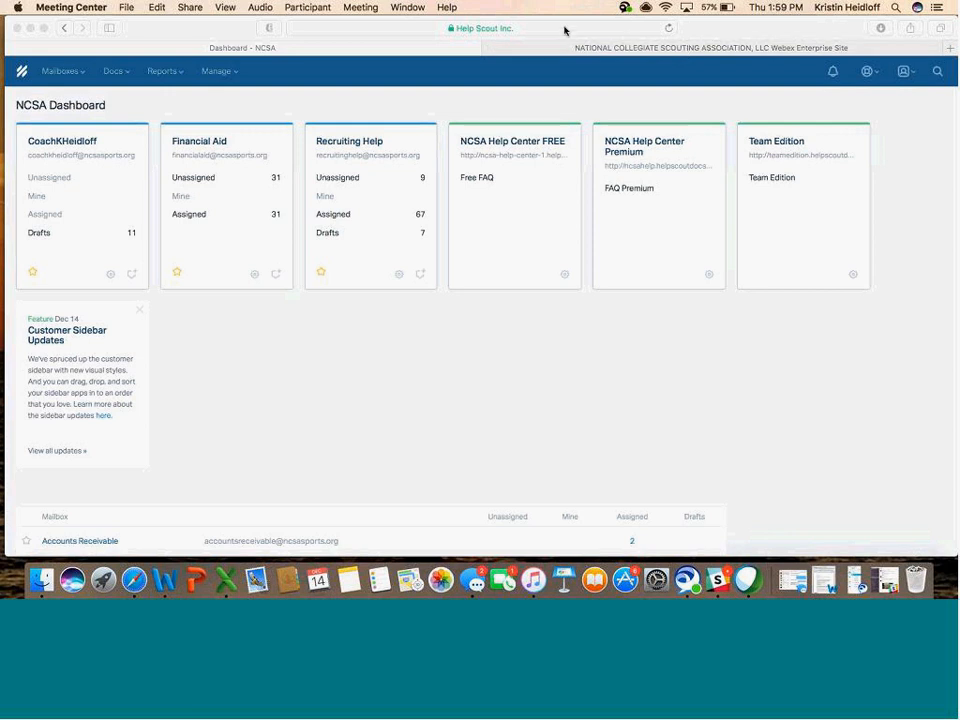